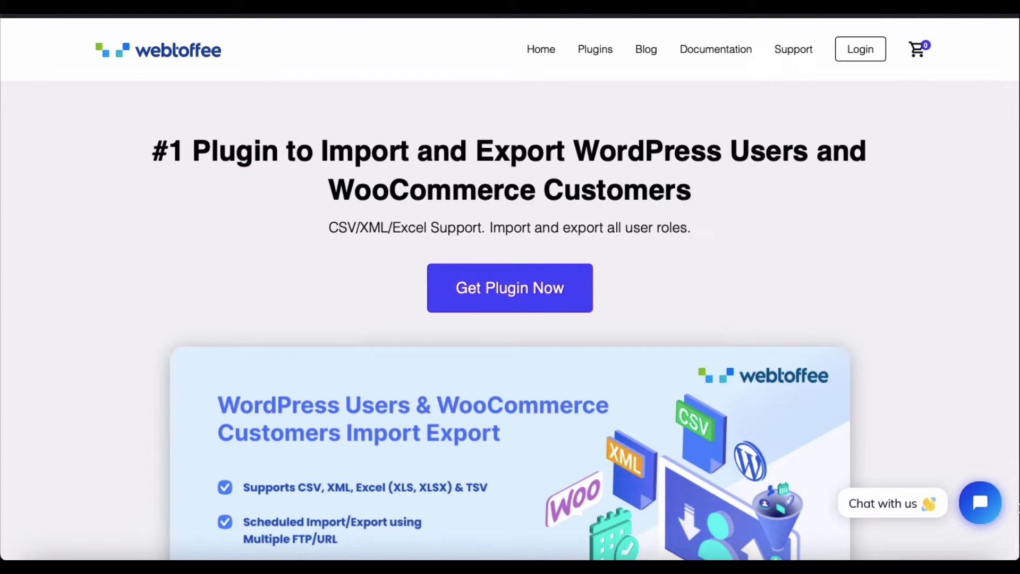
Step: Log in to the WordPress admin dashboard
scroll(down, 3)
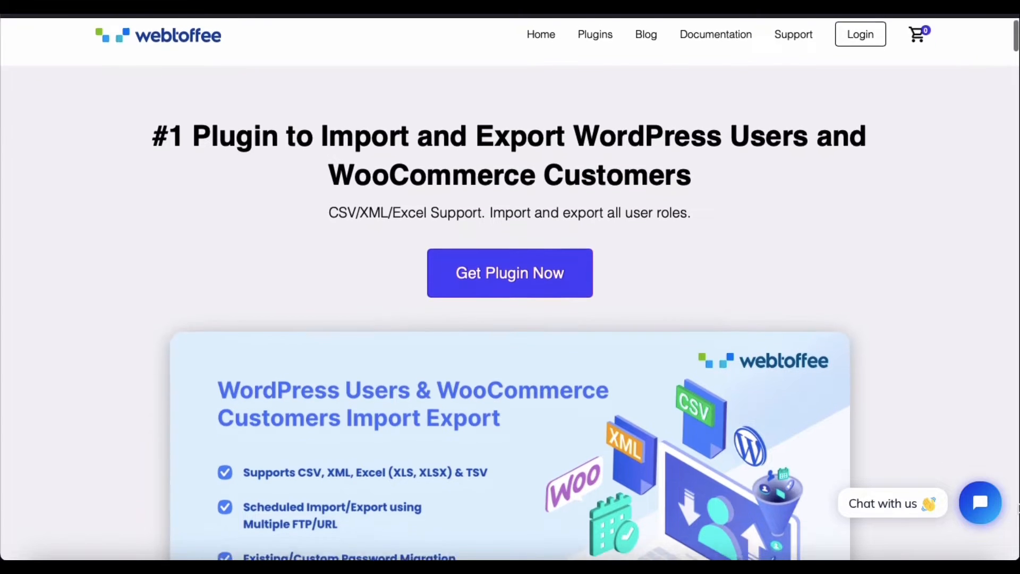
scroll(down, 3)
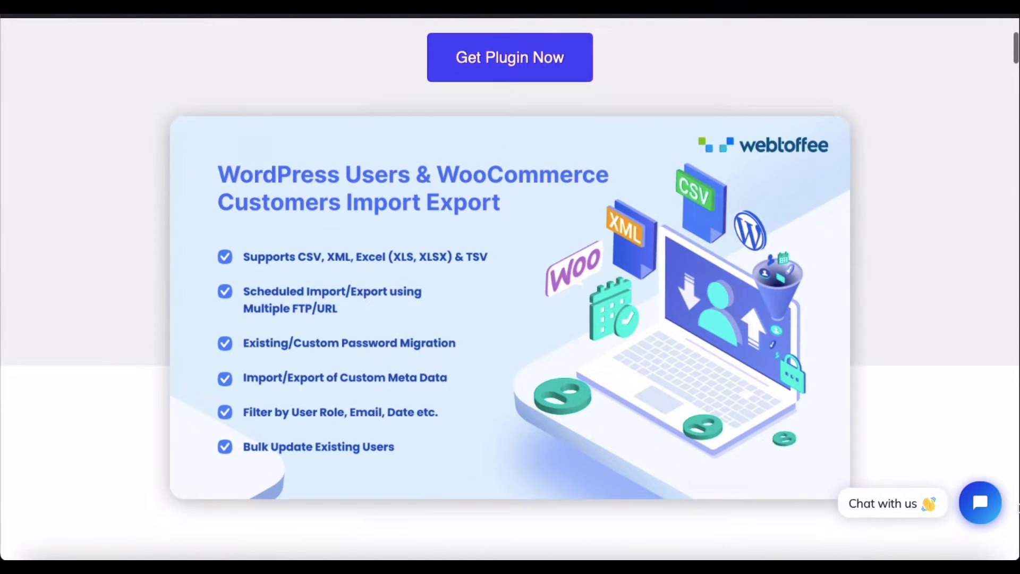
scroll(down, 3)
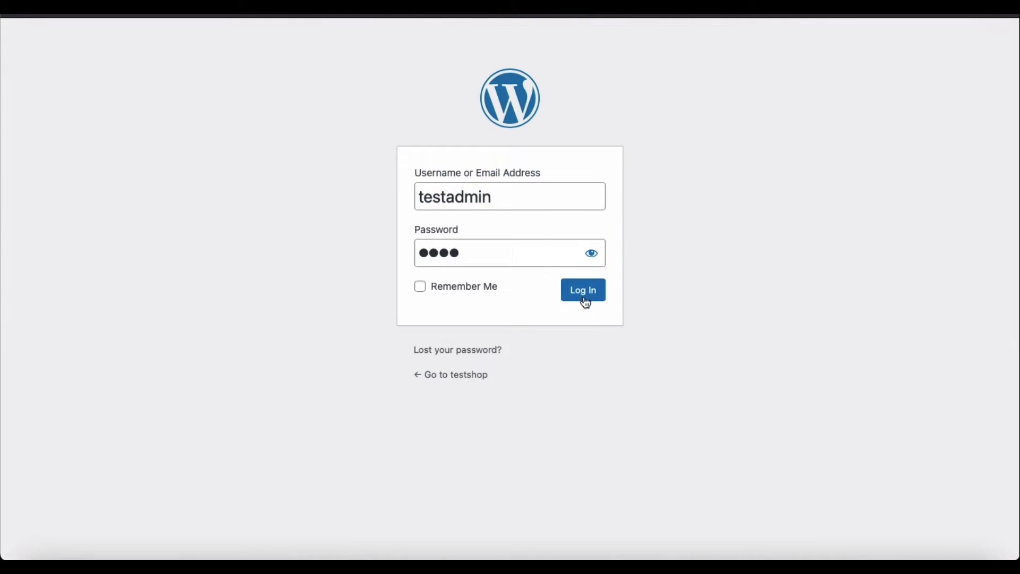
click(582, 289)
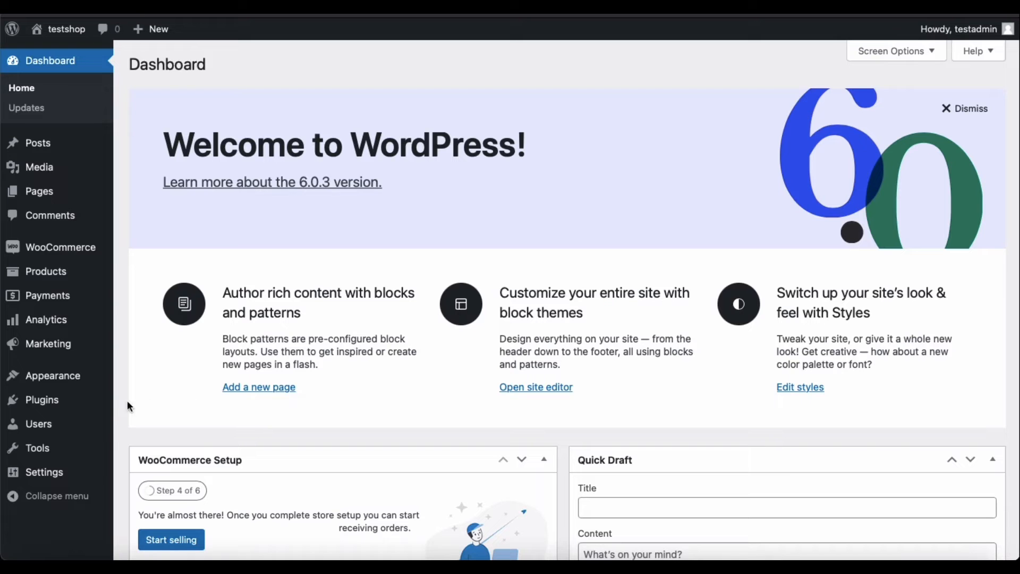
mouse_move(41, 400)
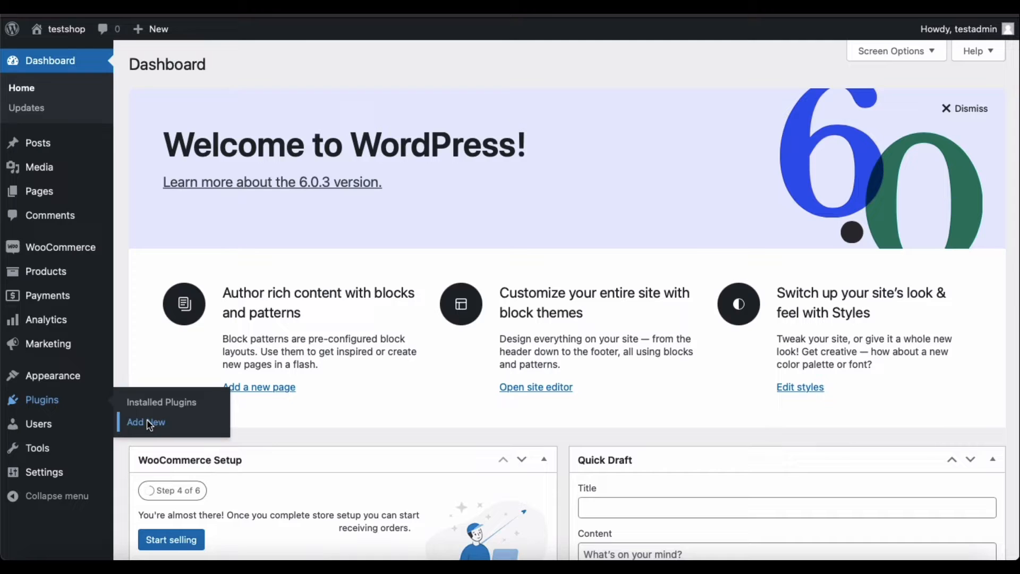
Step: Upload, install and activate the wt-import-export-for-woo.zip wrapper plugin
click(145, 422)
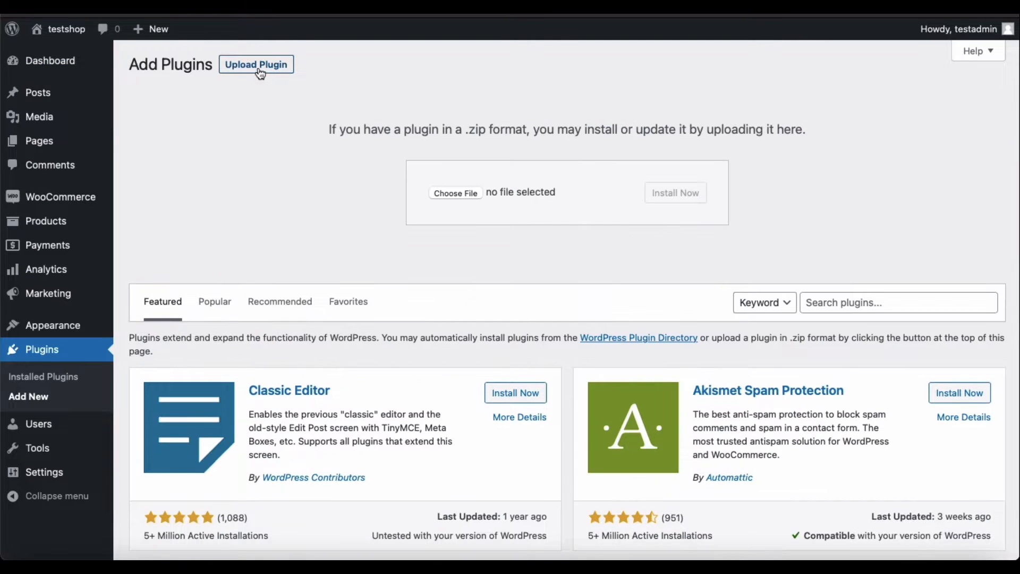
click(455, 193)
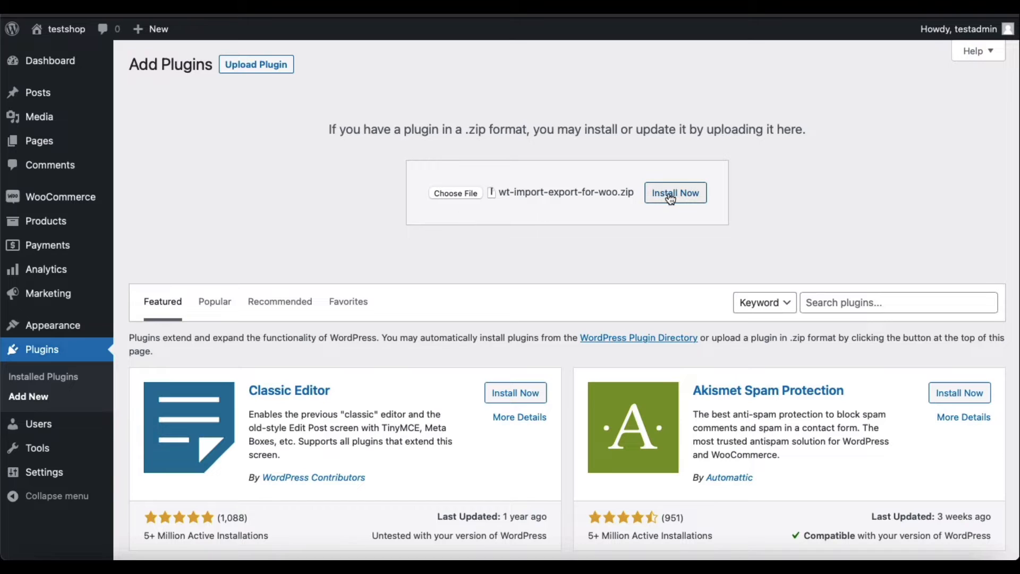
click(676, 193)
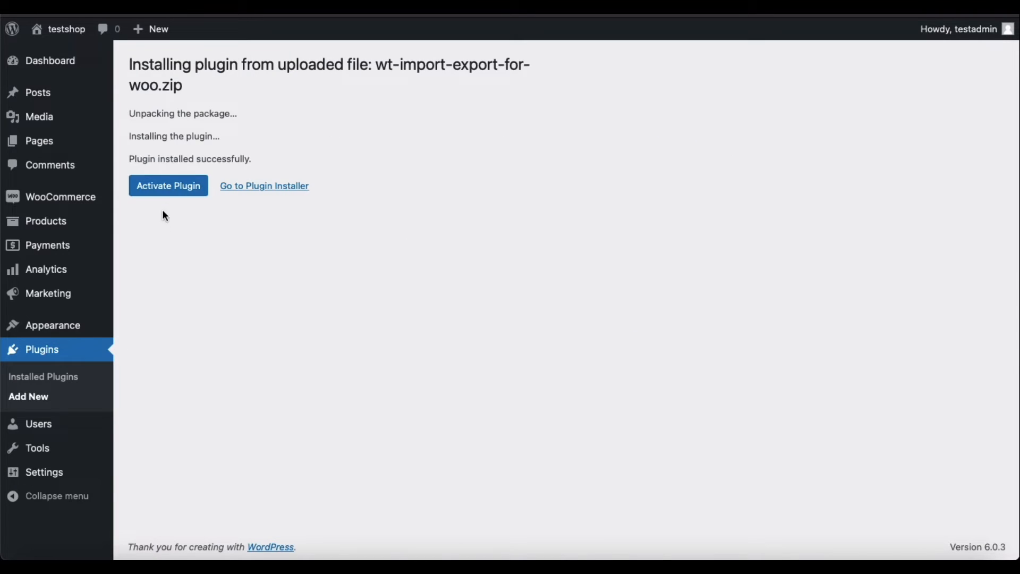
click(168, 185)
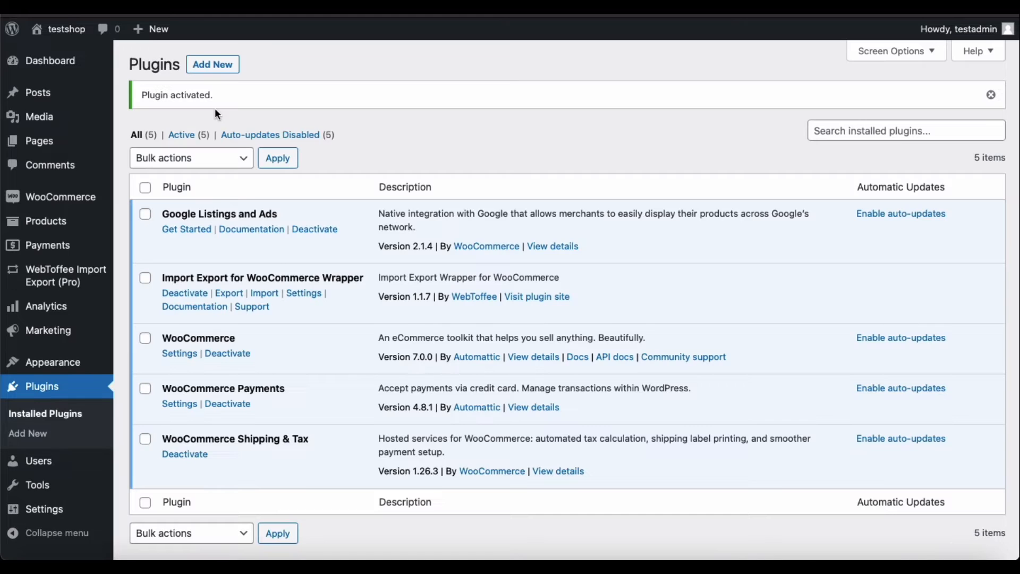
mouse_move(164, 278)
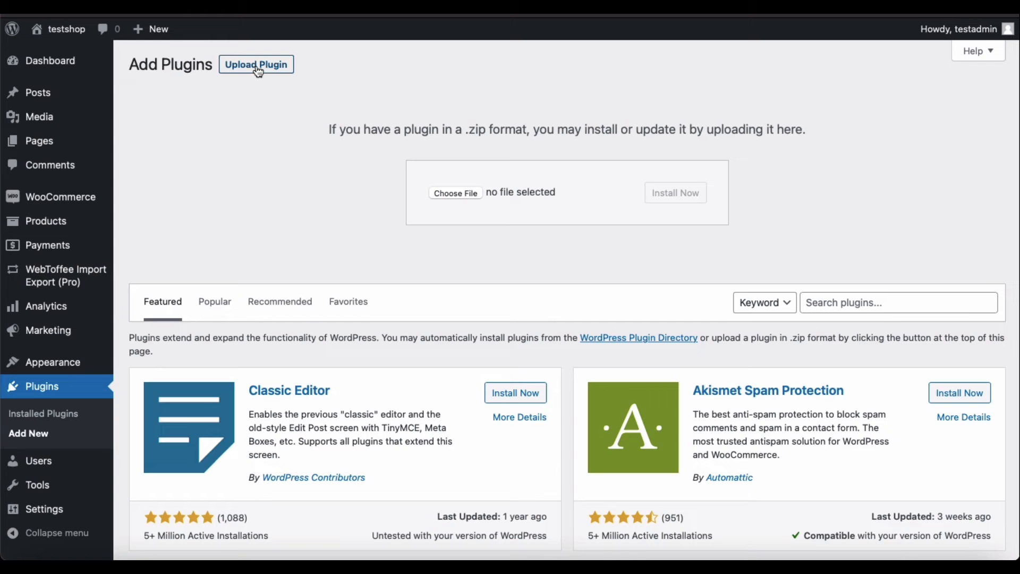
Step: Upload and install the User Import Export Add-on for WooCommerce zip
click(455, 192)
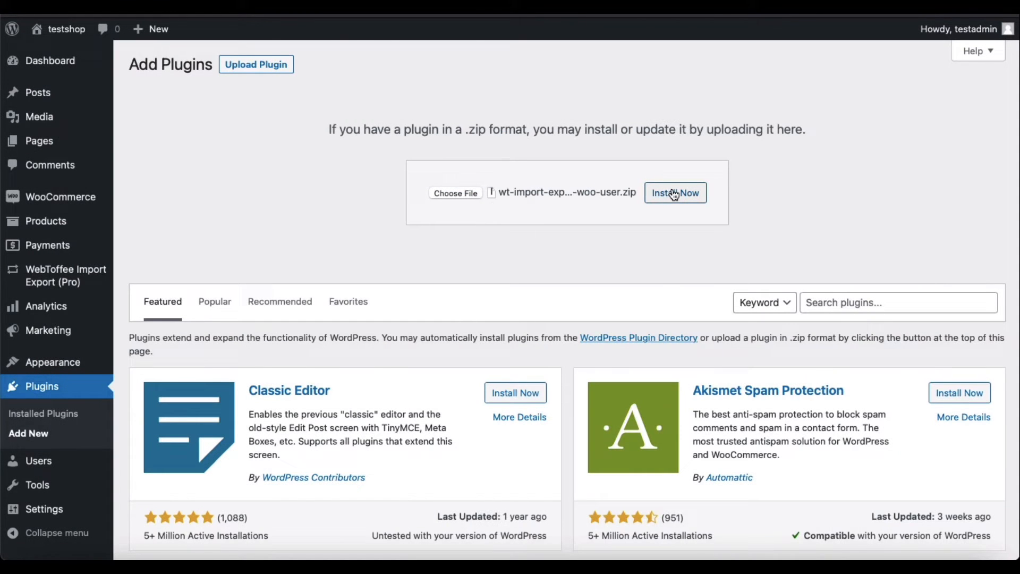
click(677, 192)
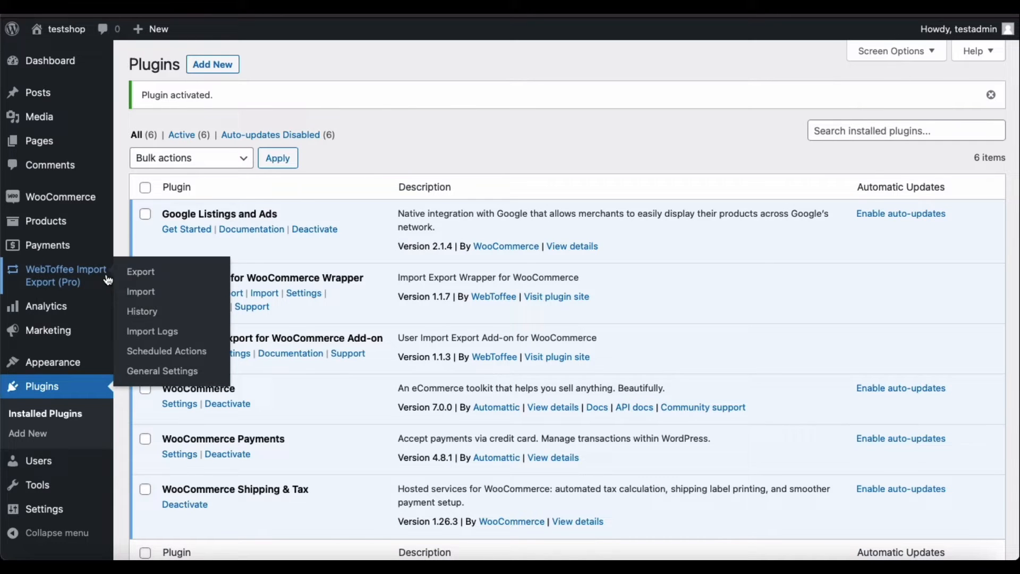
Step: Start a WebToffee export of User/Customer data and proceed to the export-method step
click(141, 272)
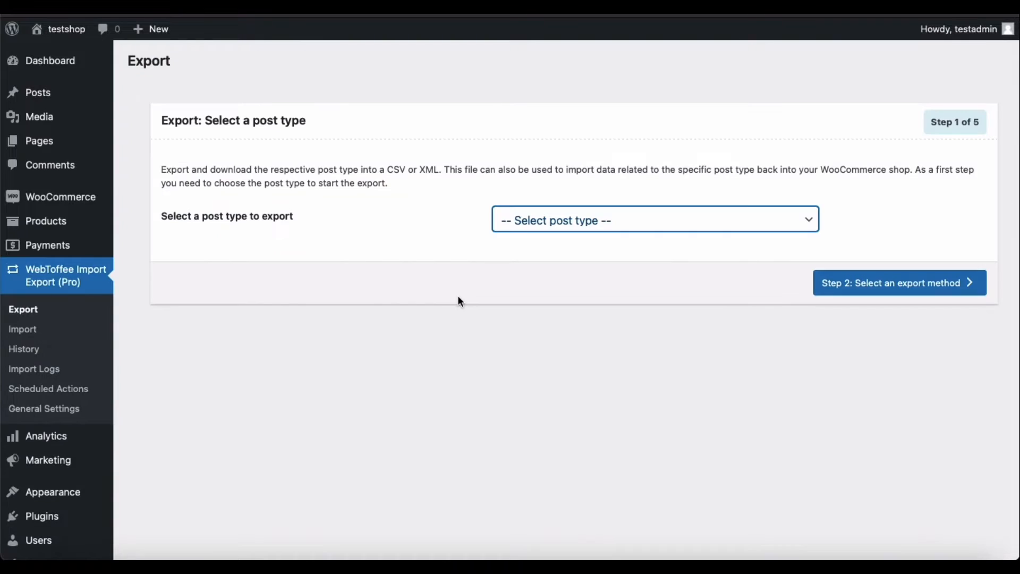
click(657, 219)
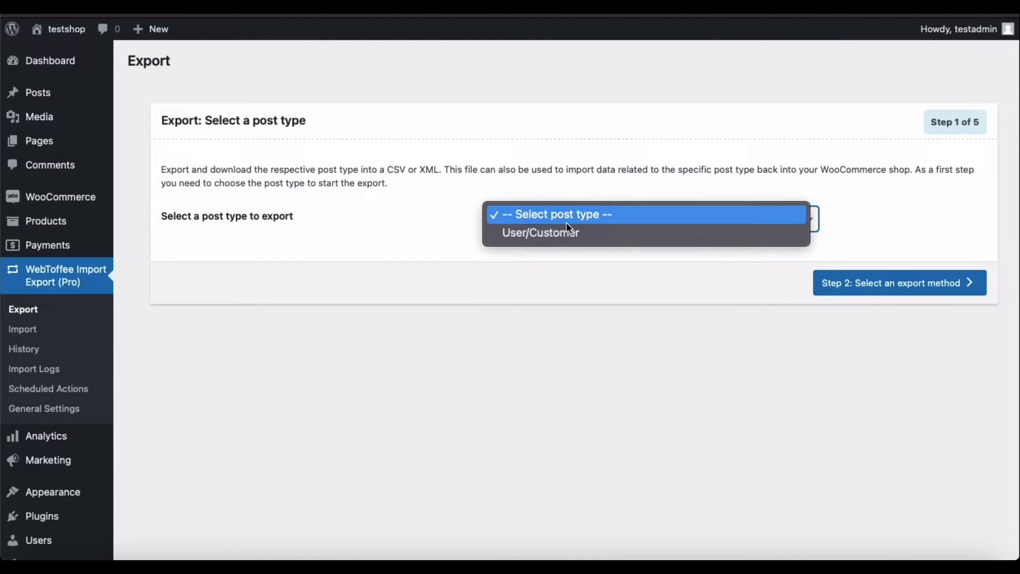
click(540, 233)
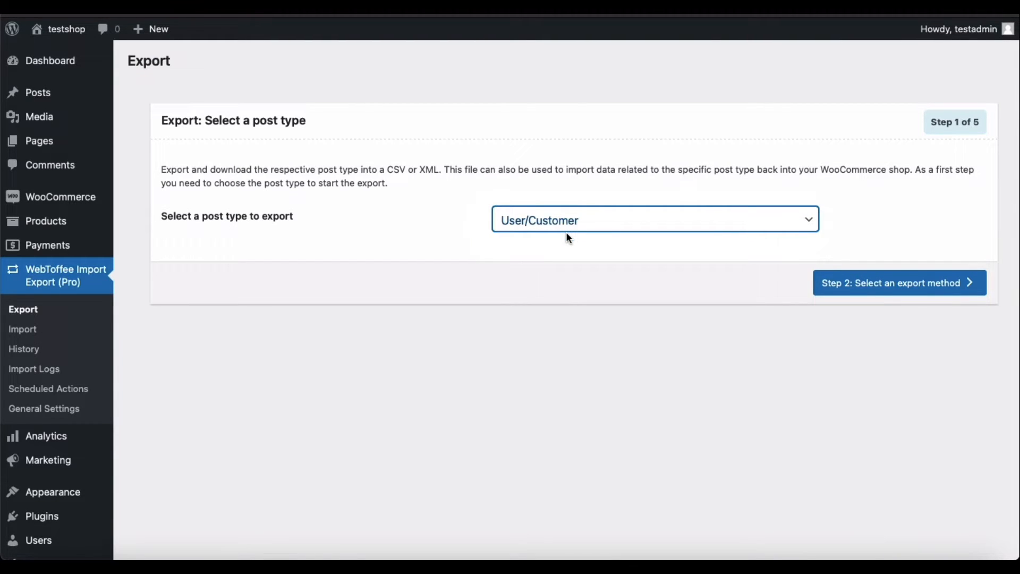
click(899, 283)
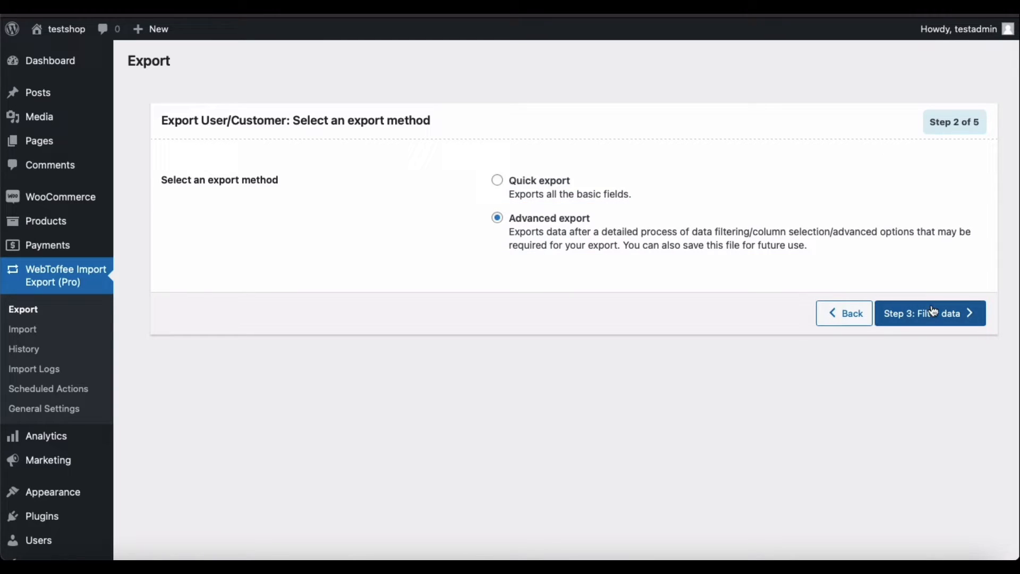
Step: Keep the default filter criteria and move on to the column-mapping step with 47 columns
click(932, 312)
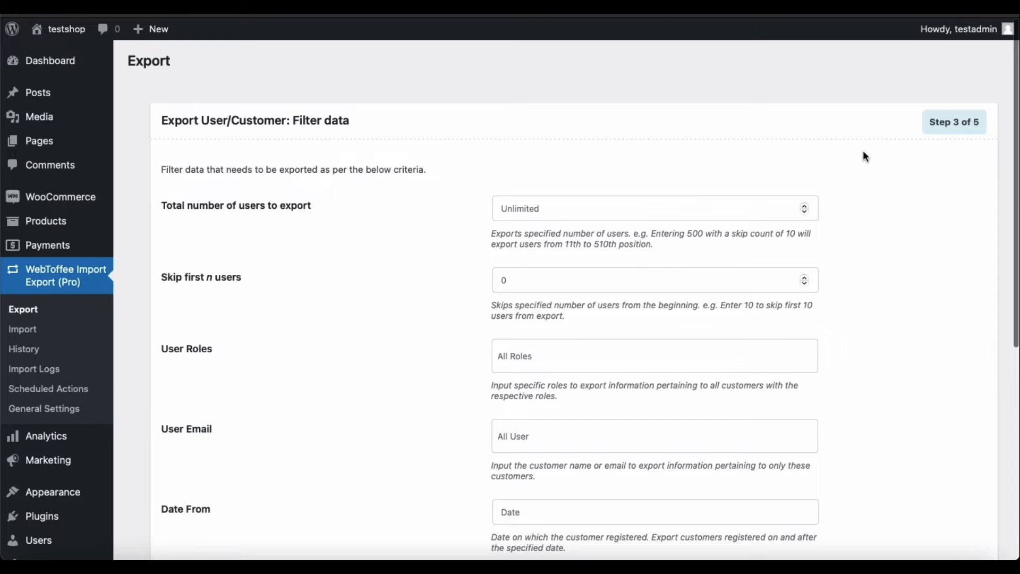
scroll(down, 3)
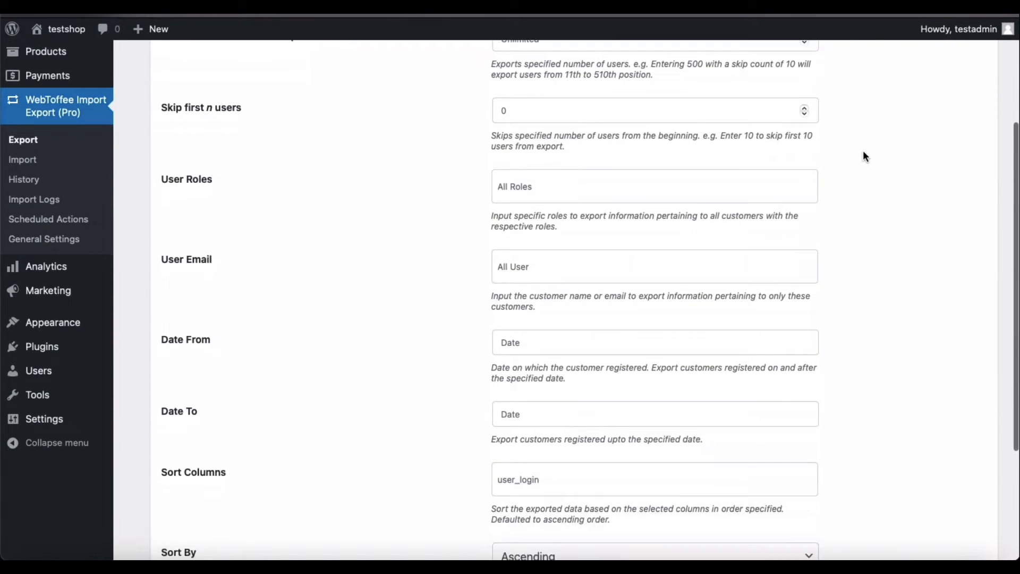
scroll(down, 3)
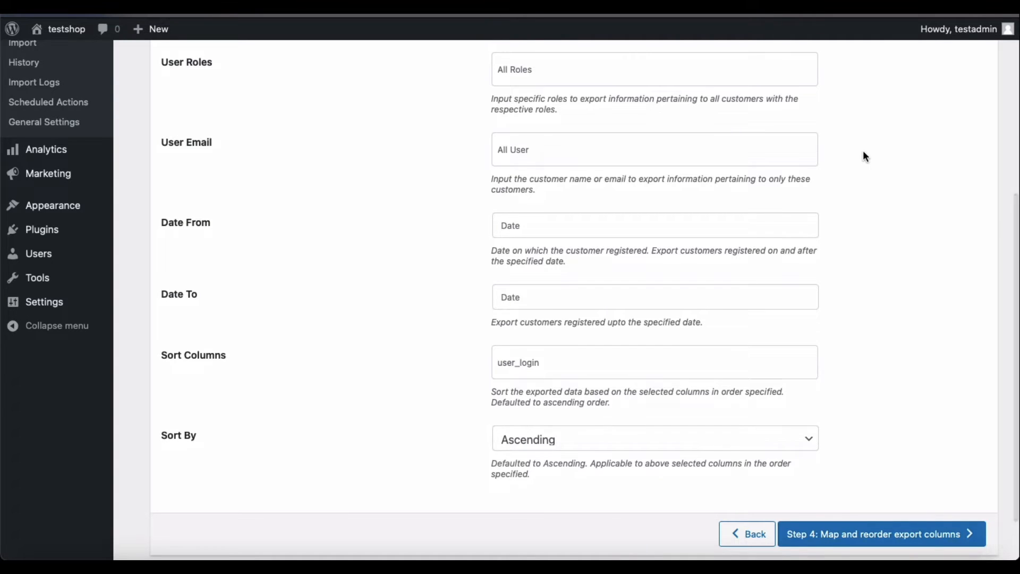
click(655, 69)
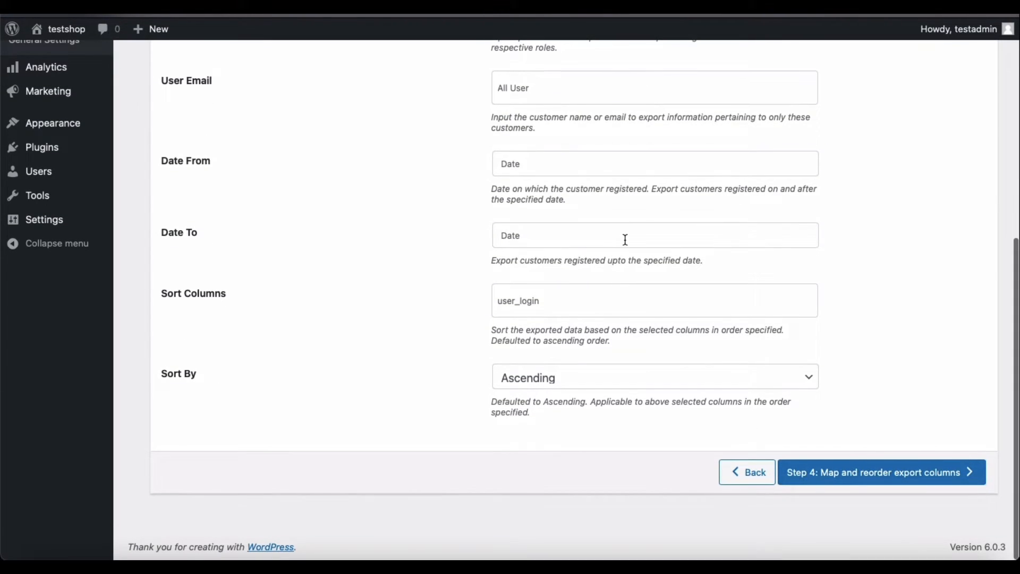
click(882, 472)
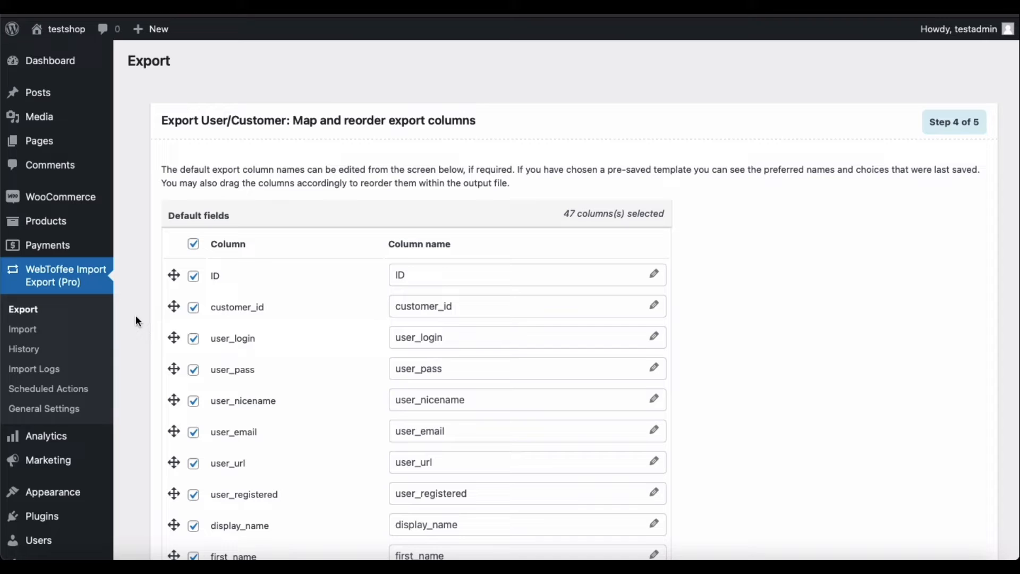
Step: Exclude user_pass and user_email, and move user_registered just below customer_id
click(194, 370)
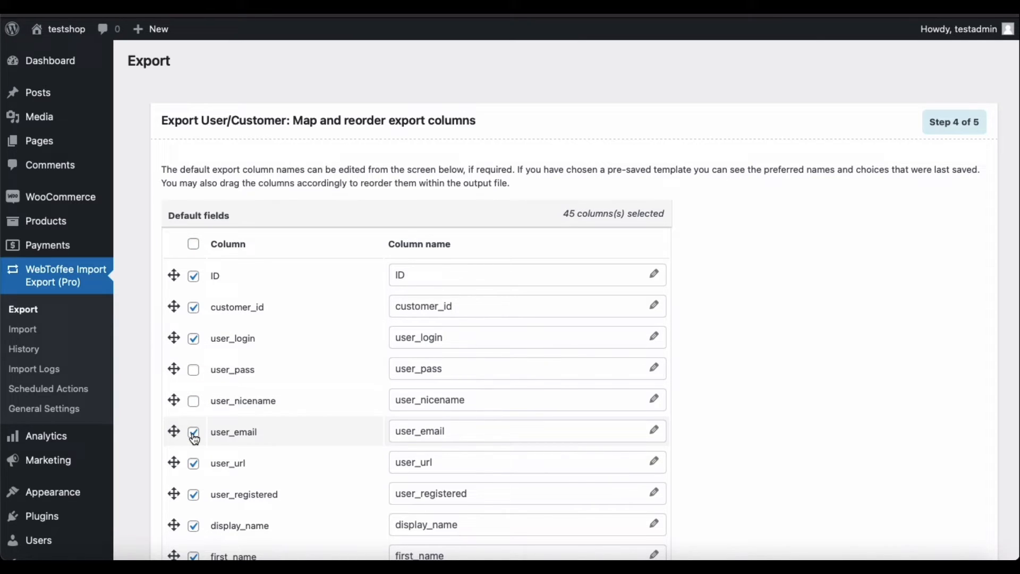
click(194, 432)
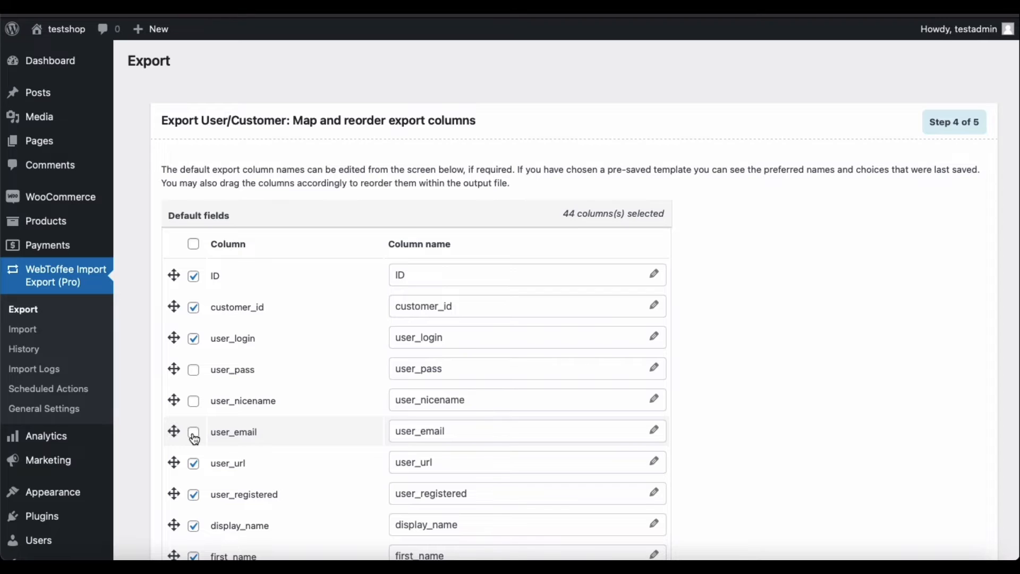
drag(173, 494, 173, 478)
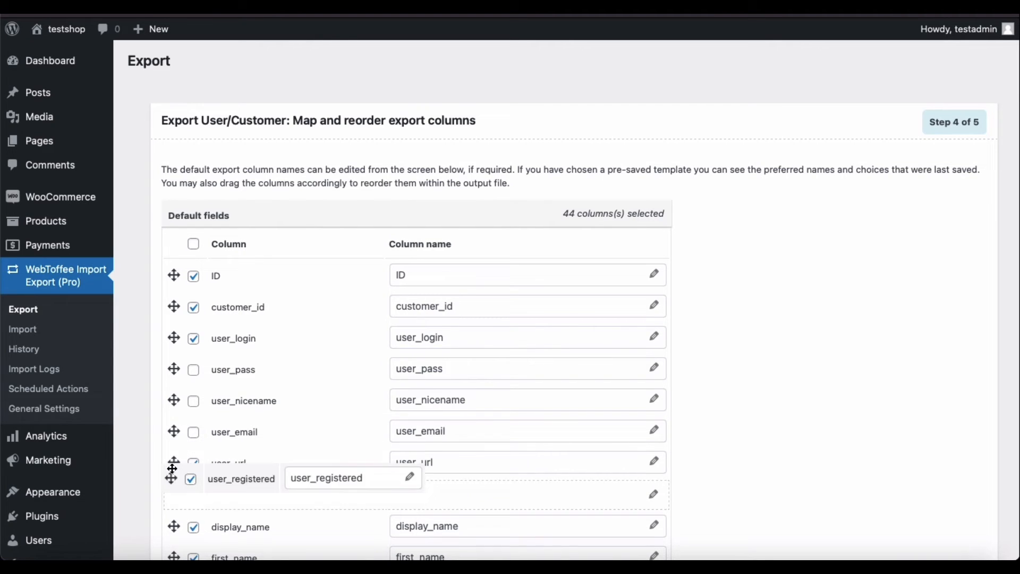
drag(173, 477, 174, 338)
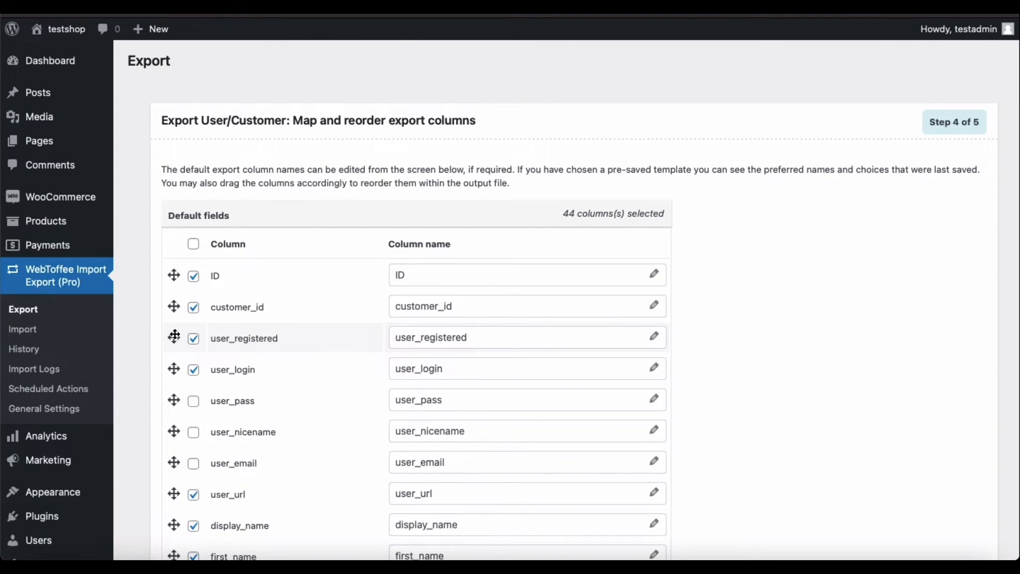
Step: Rename the user_registered export column to registered_user
double_click(431, 338)
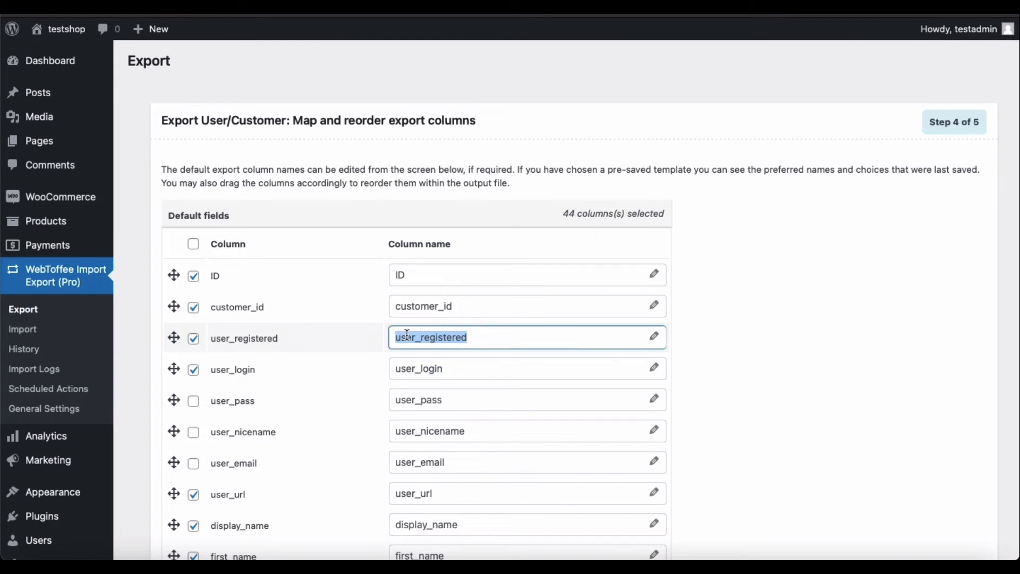
text(registered_user)
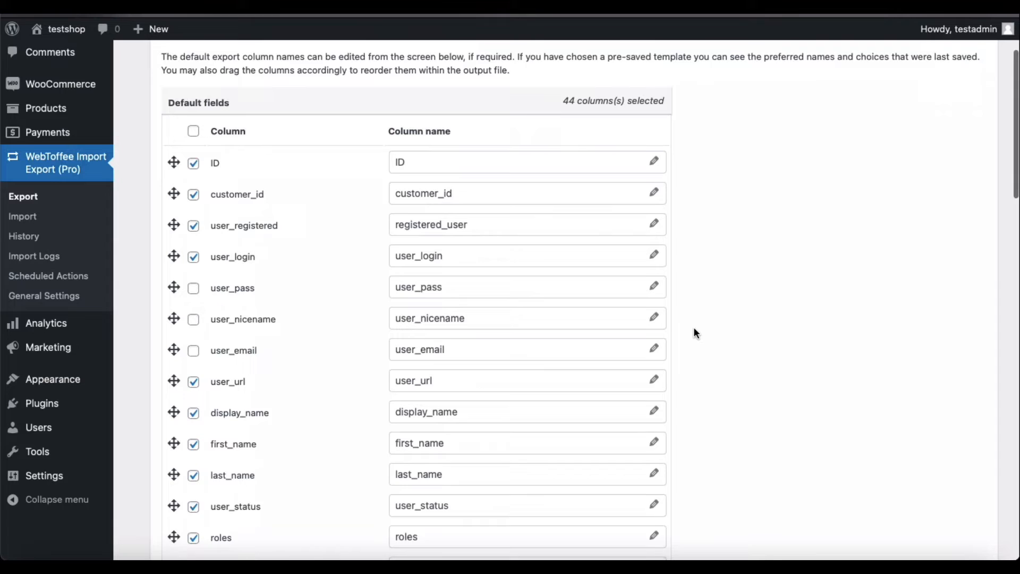
scroll(down, 3)
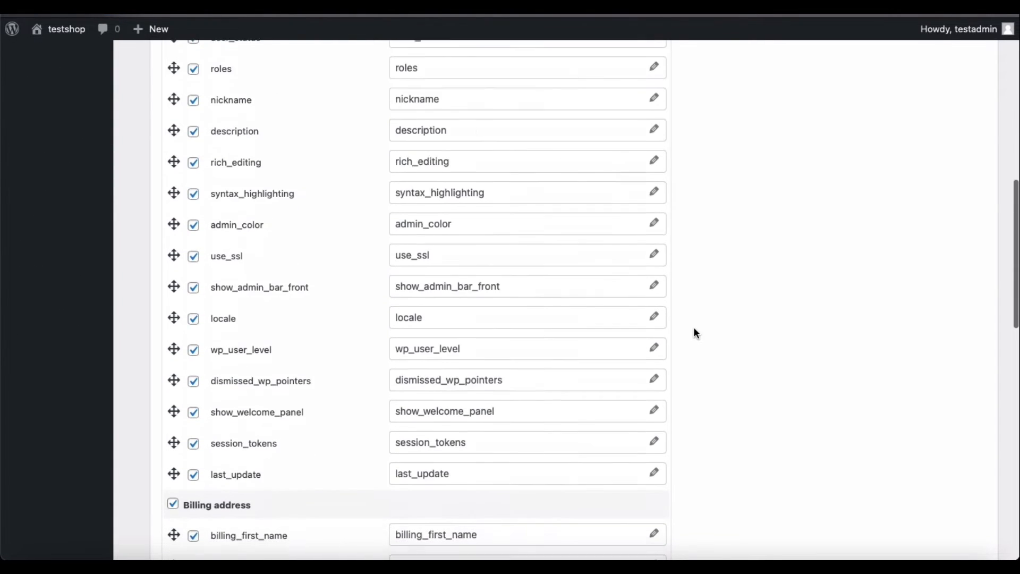
scroll(down, 3)
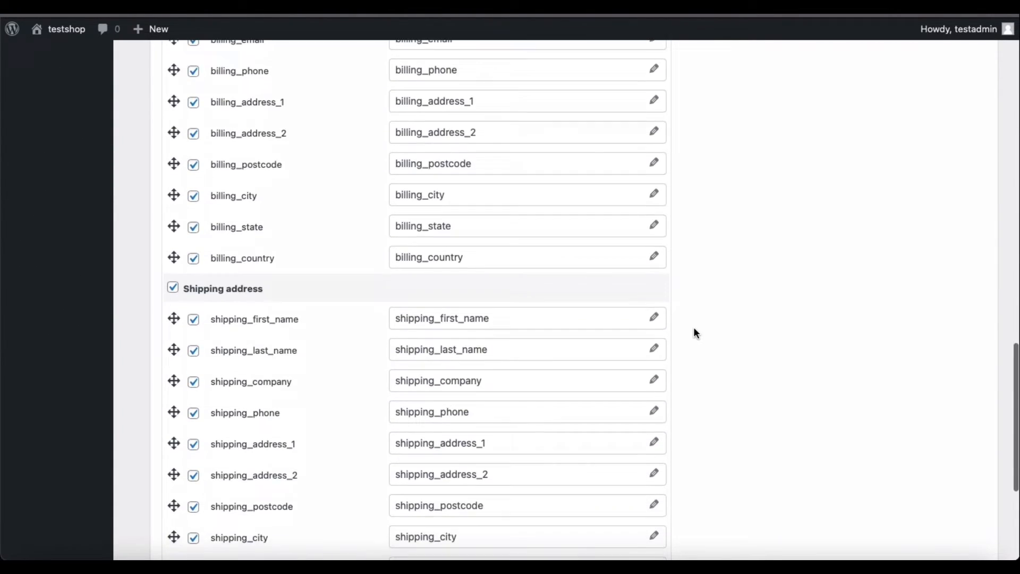
scroll(down, 3)
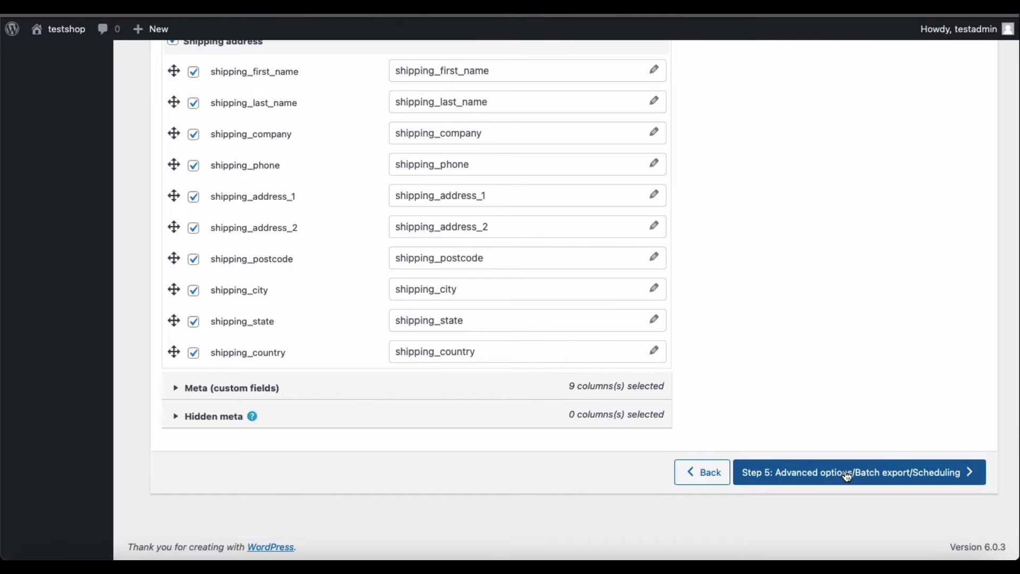
Step: Name the export file user_file and choose XLSX as the export format
click(850, 472)
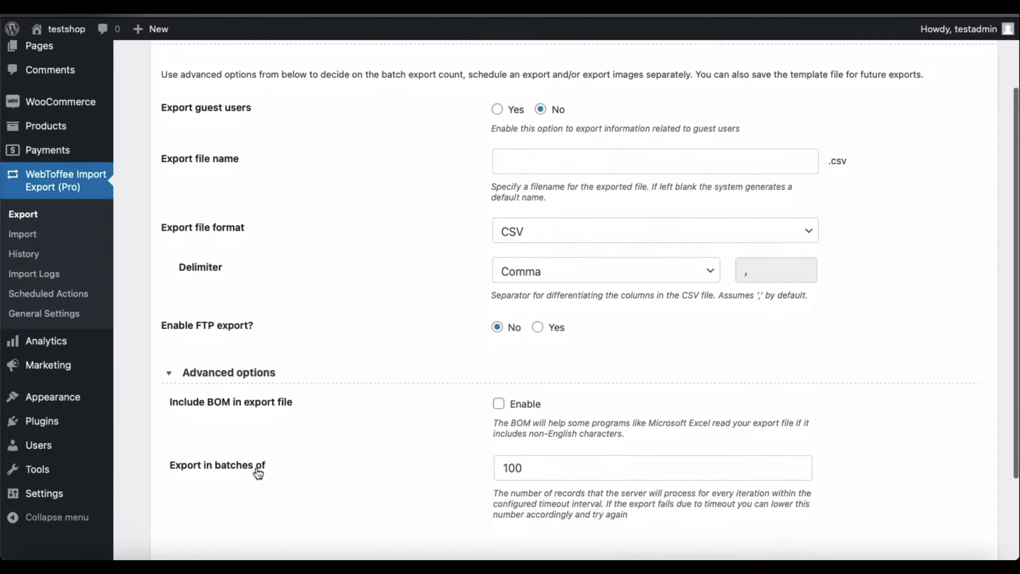
scroll(down, 3)
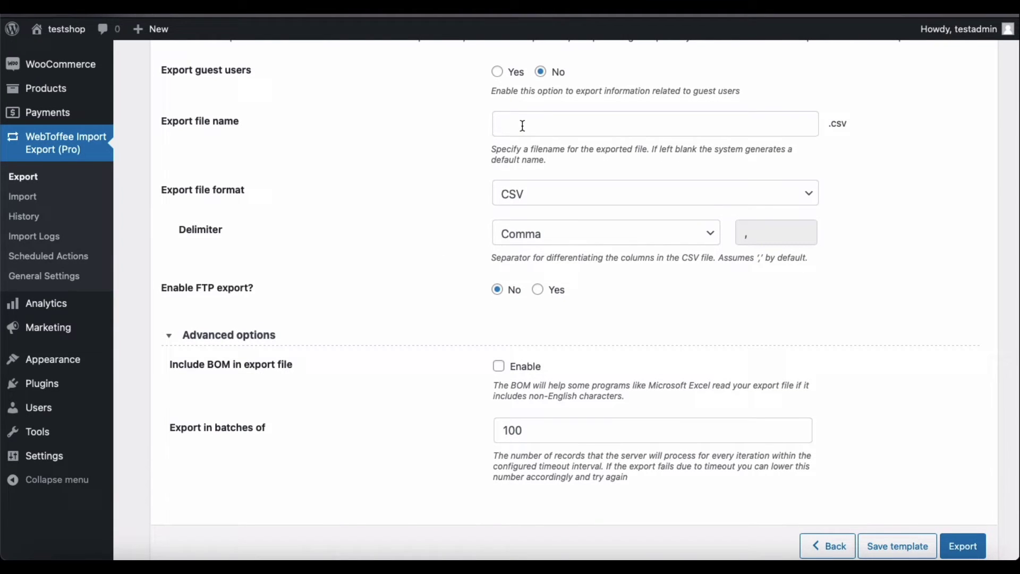
text(user_file)
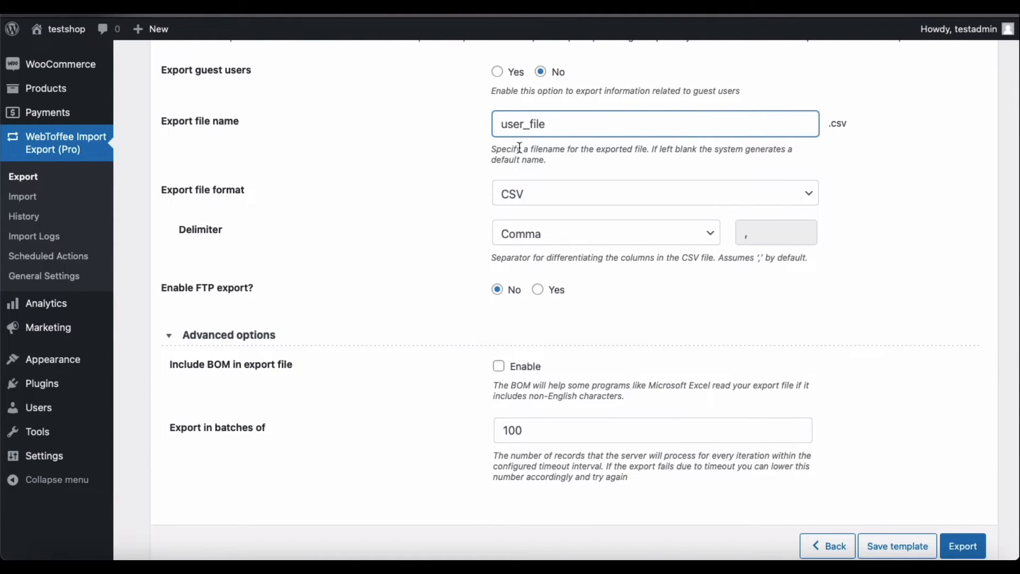
click(655, 192)
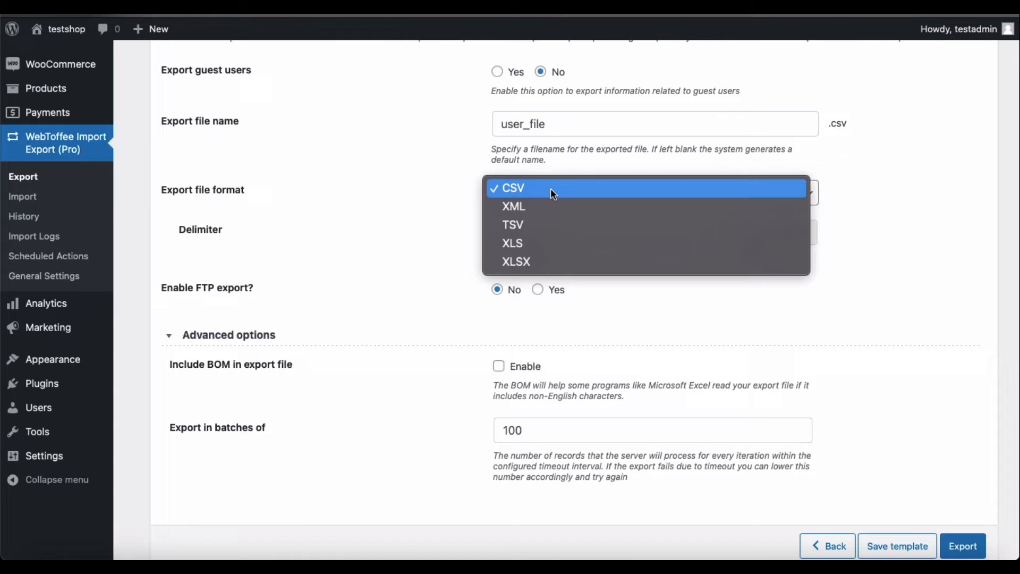
mouse_move(546, 266)
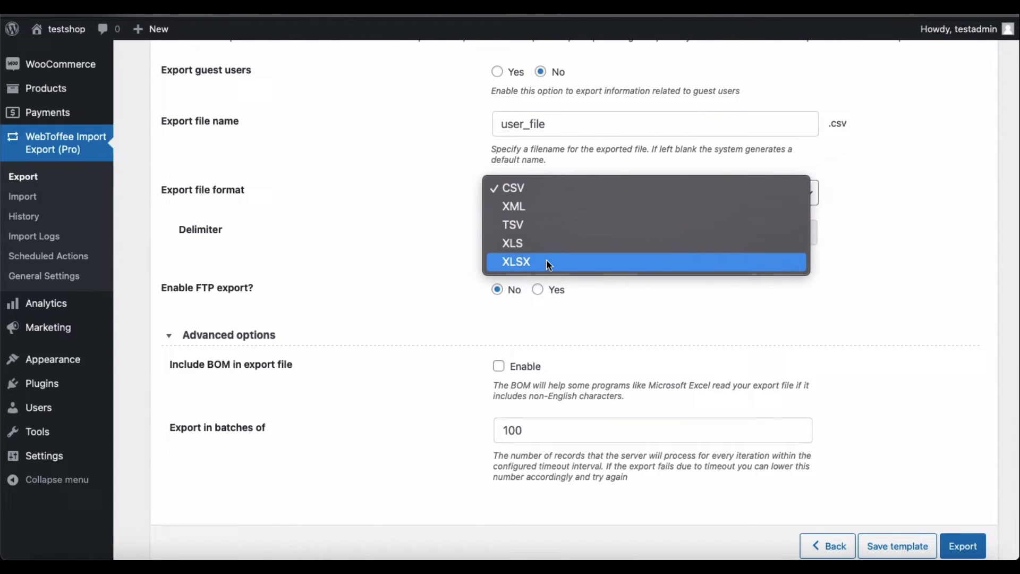
click(517, 261)
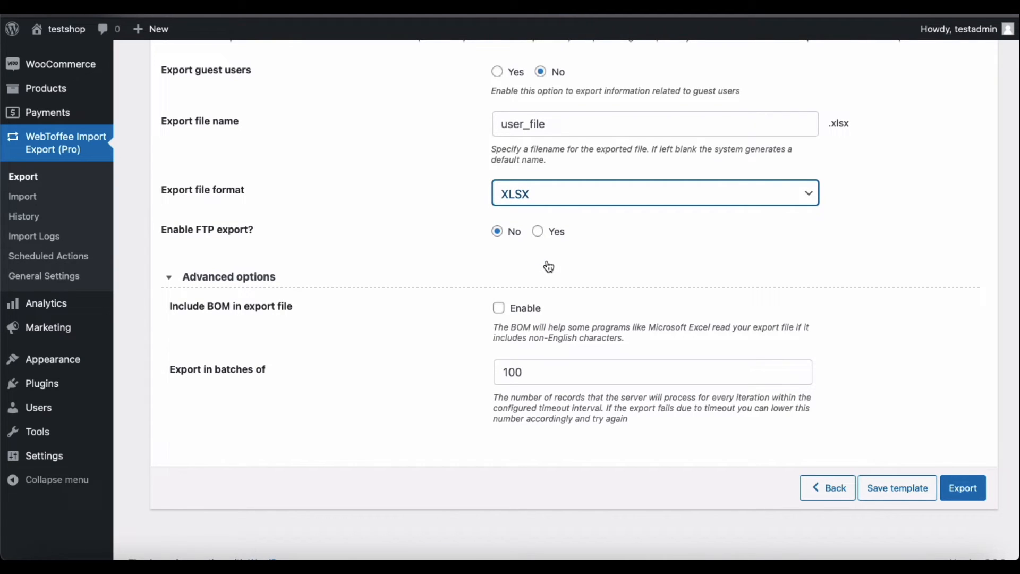
mouse_move(888, 475)
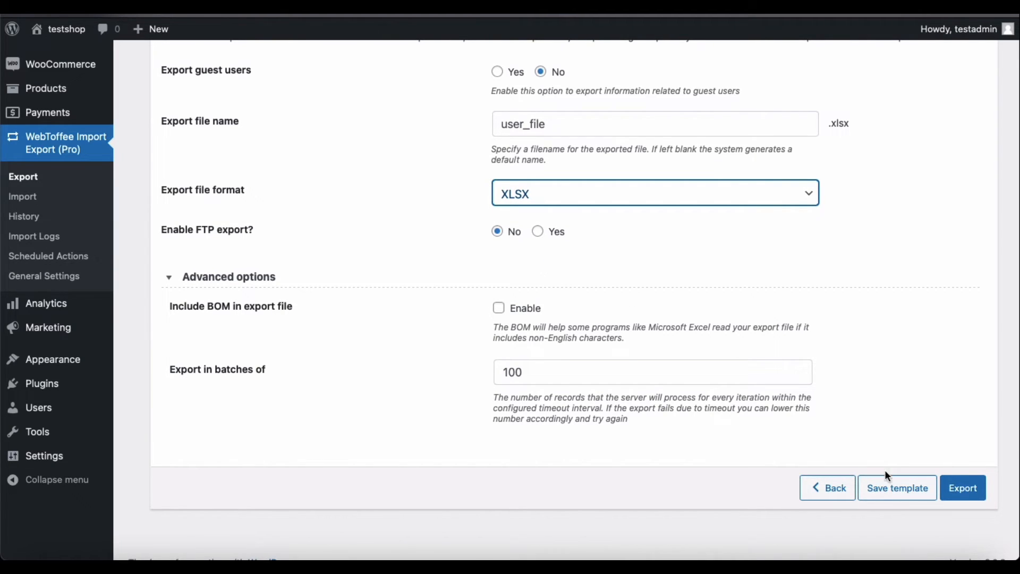
Step: Save the export settings as a template, run the export and download the file
click(897, 487)
text(customer and subscriber expo)
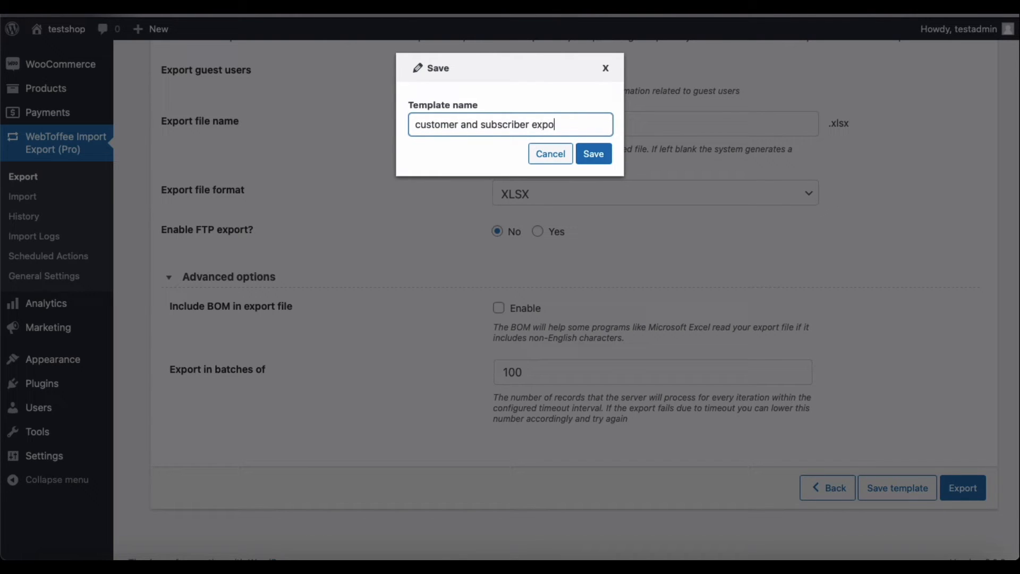
click(593, 153)
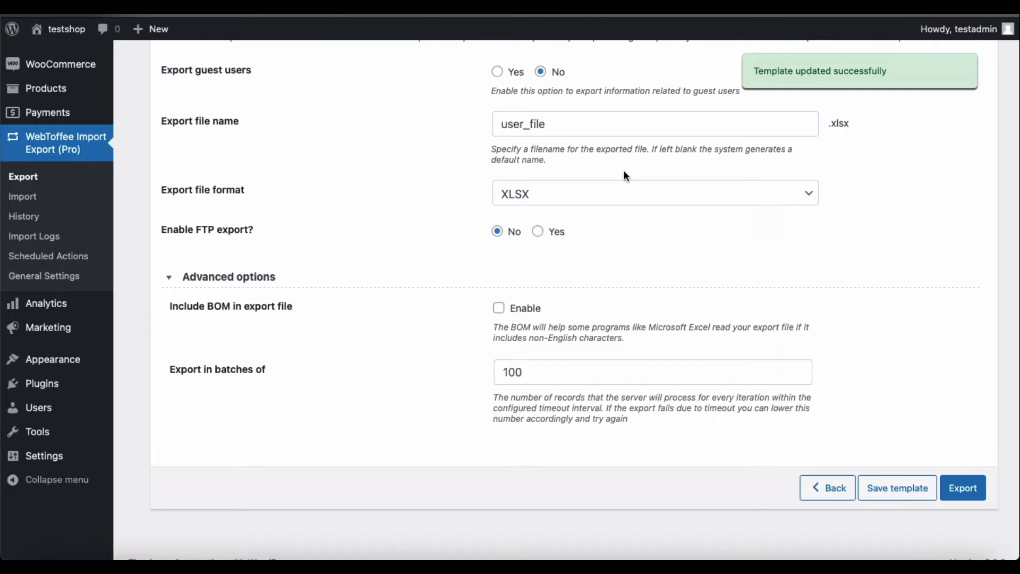
click(960, 488)
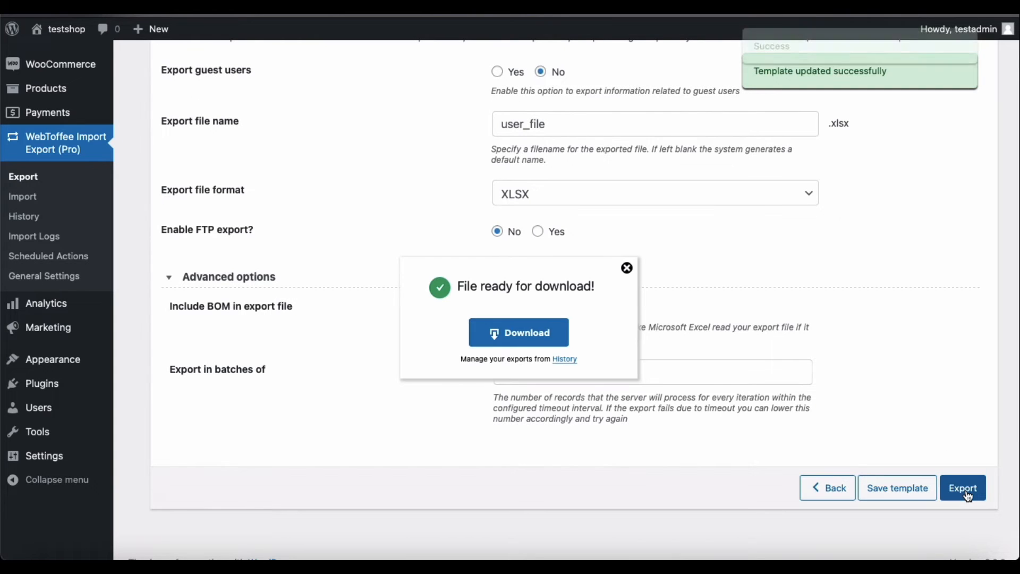
click(628, 268)
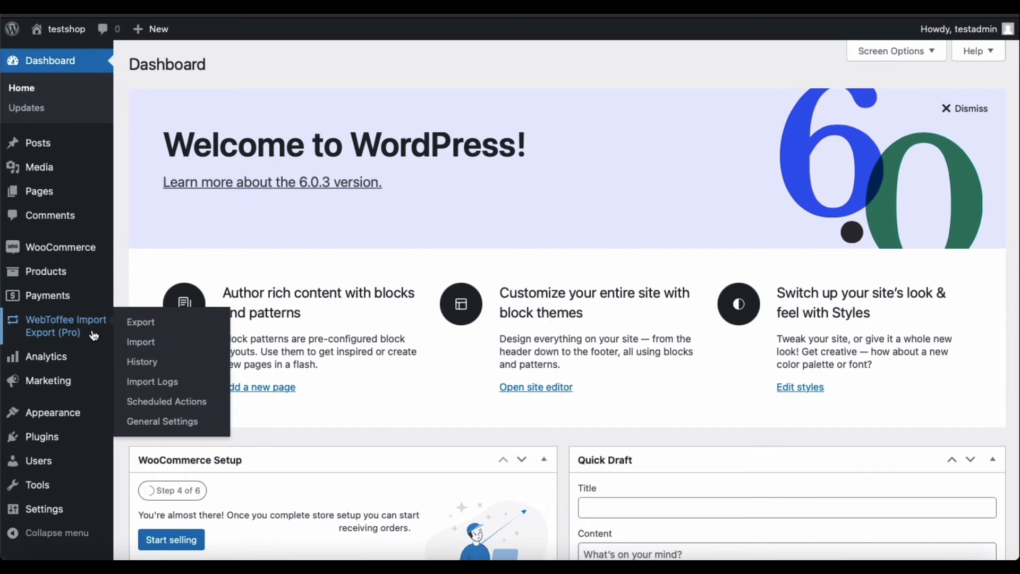
mouse_move(156, 344)
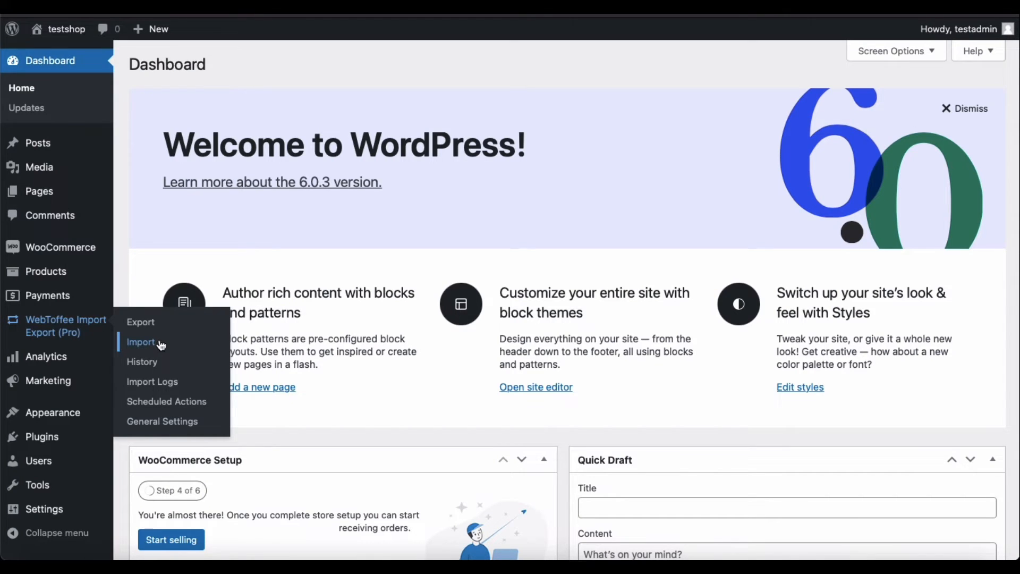
Step: Start a User/Customer advanced import and upload user-export.xlsx from the local computer
click(140, 342)
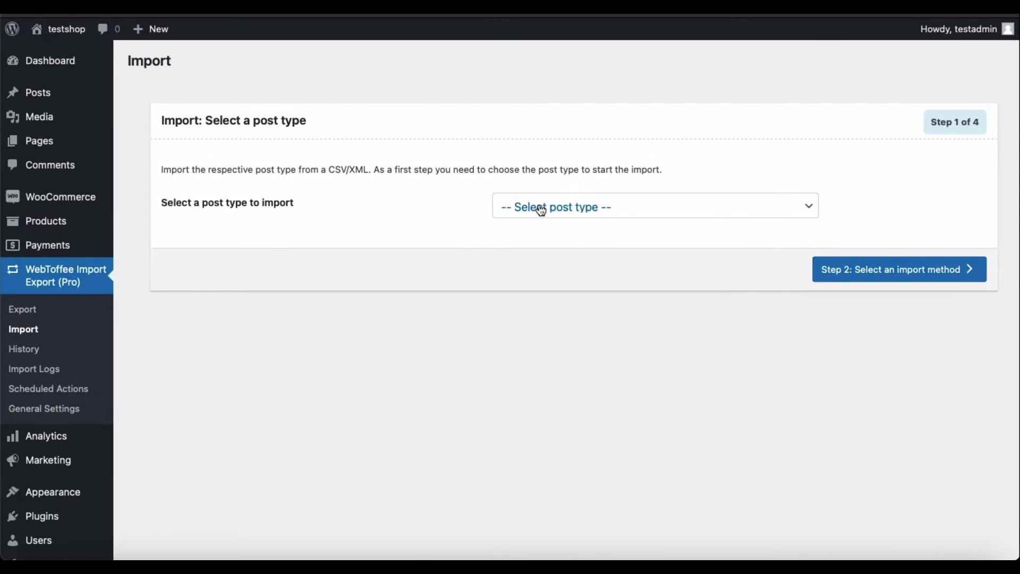
click(657, 206)
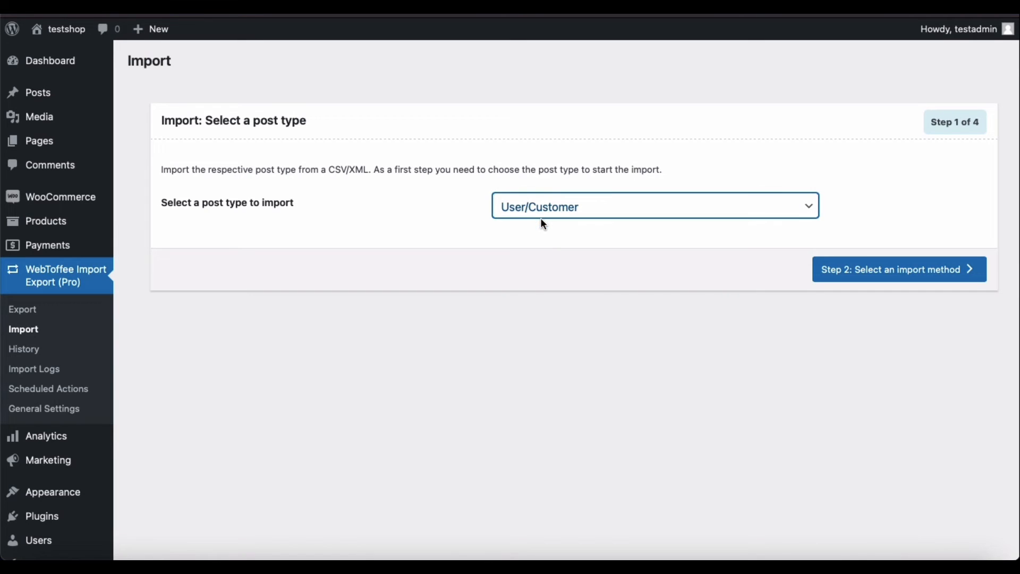
click(899, 269)
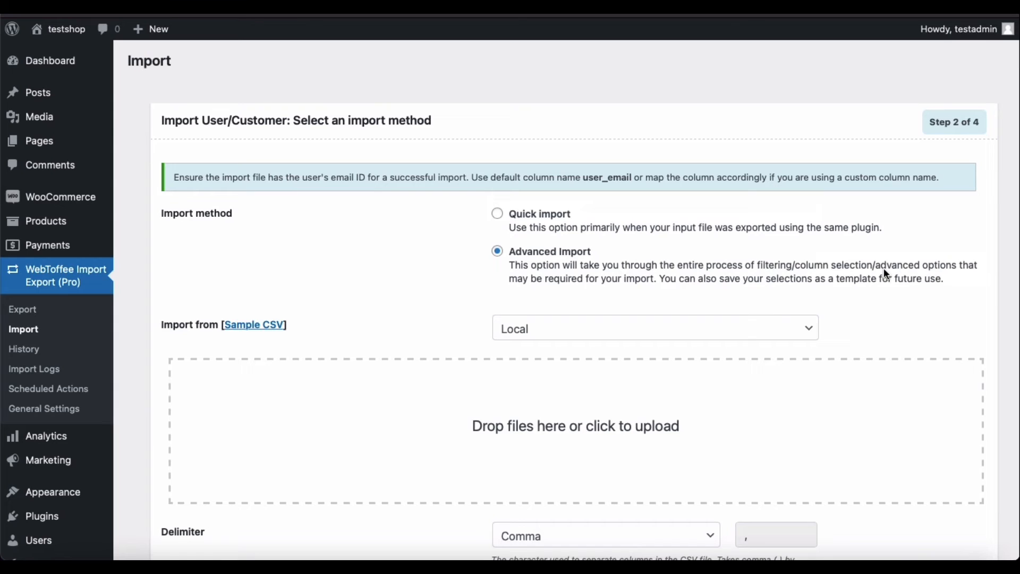
click(497, 264)
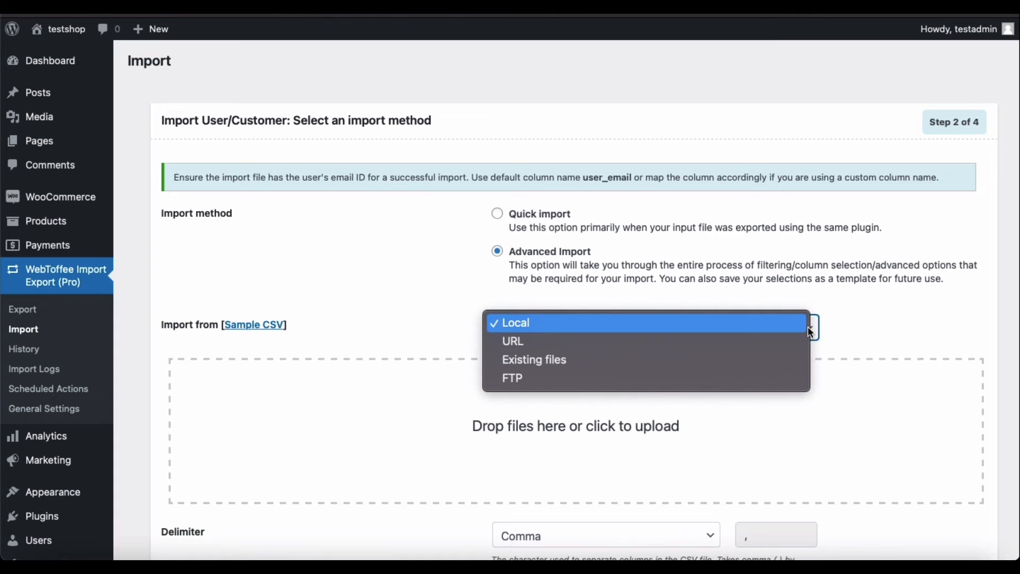
mouse_move(767, 327)
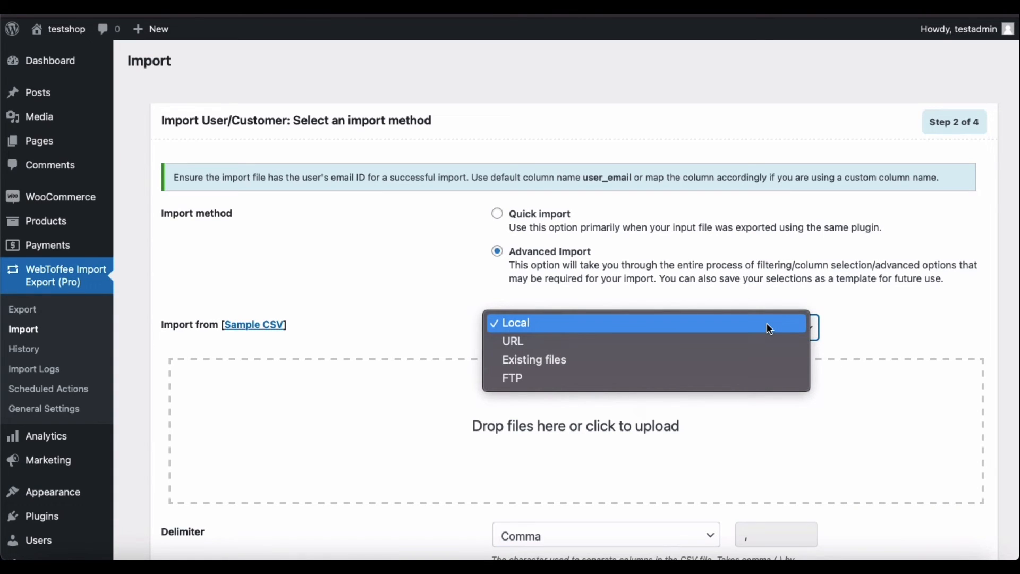
mouse_move(767, 355)
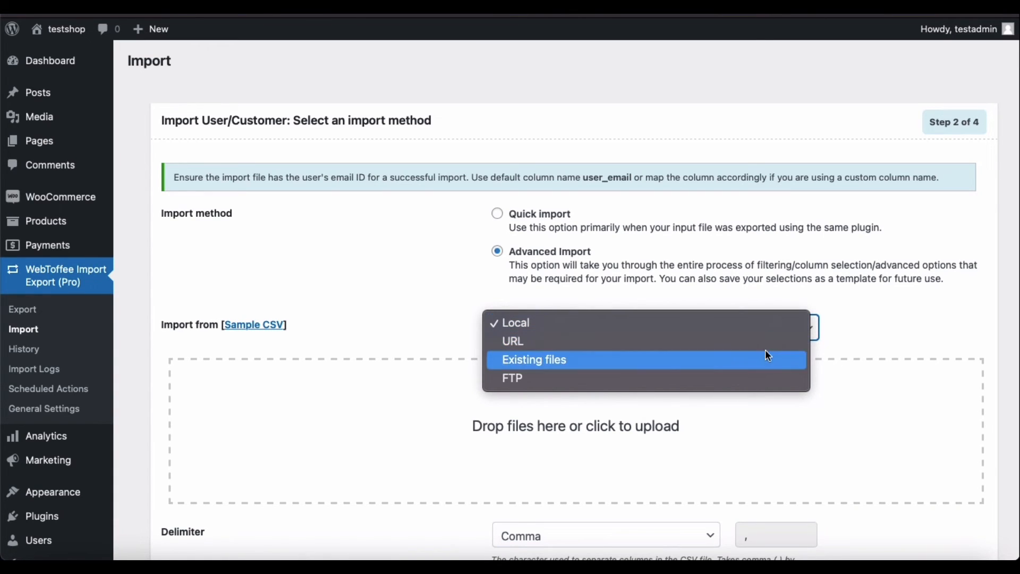
mouse_move(760, 378)
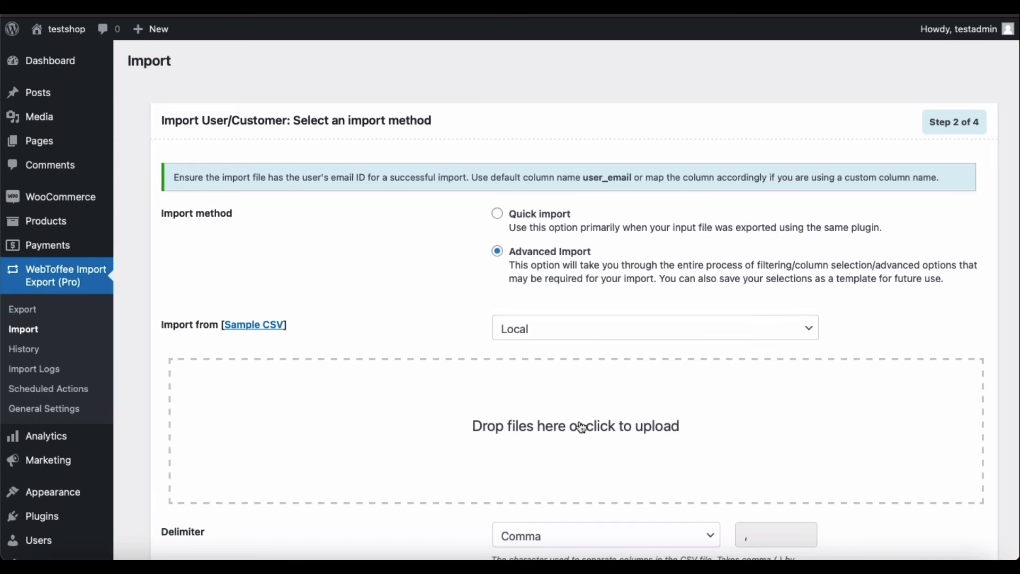
click(576, 426)
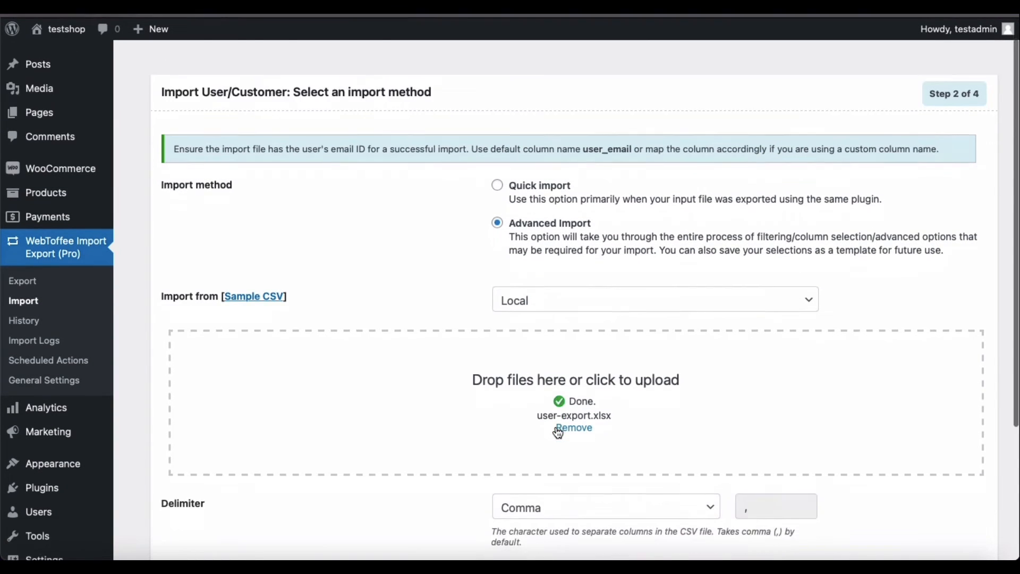
Step: Proceed to the import column mapping and review the auto-mapped user fields to the bottom
click(897, 527)
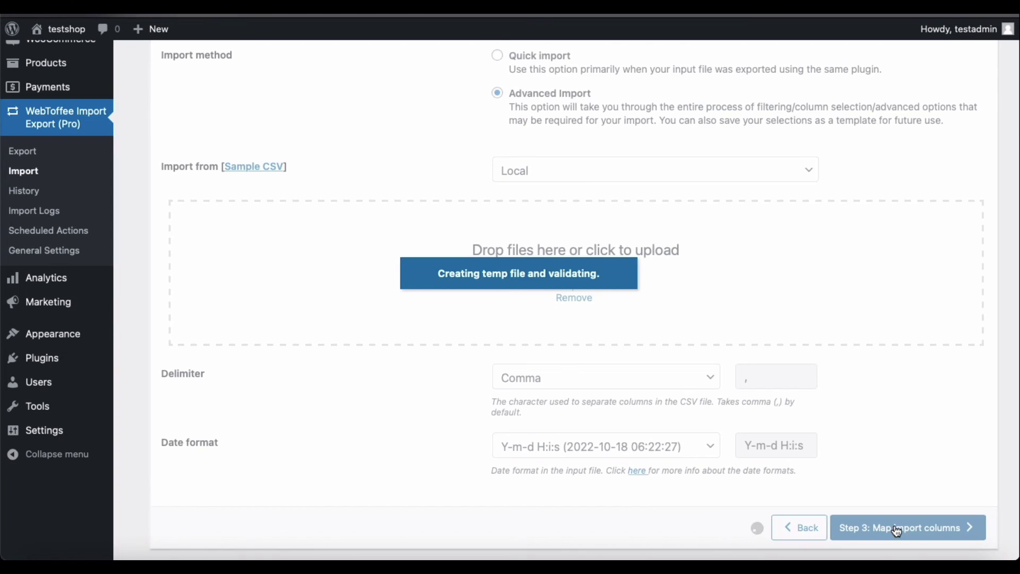
click(899, 528)
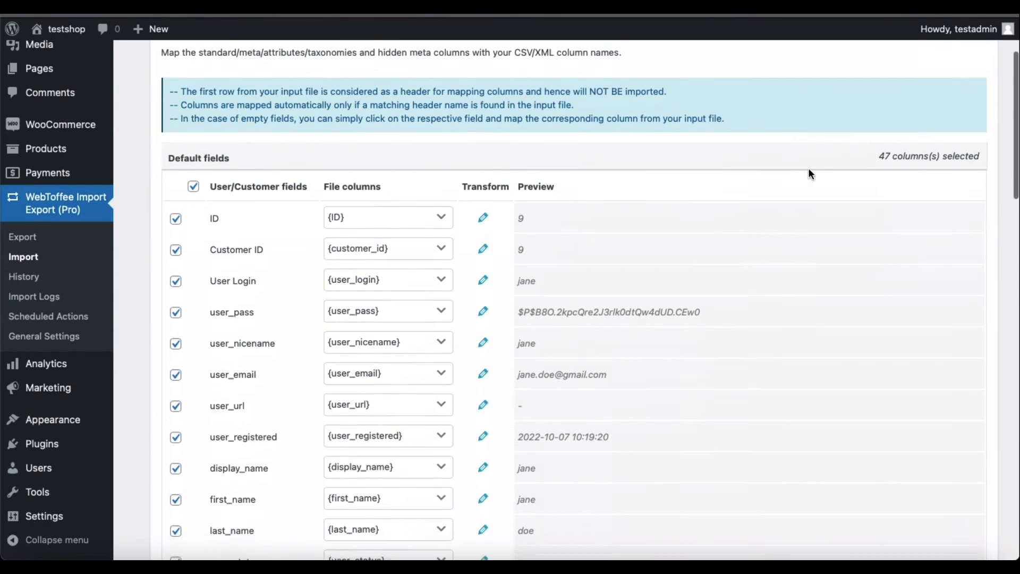
scroll(down, 3)
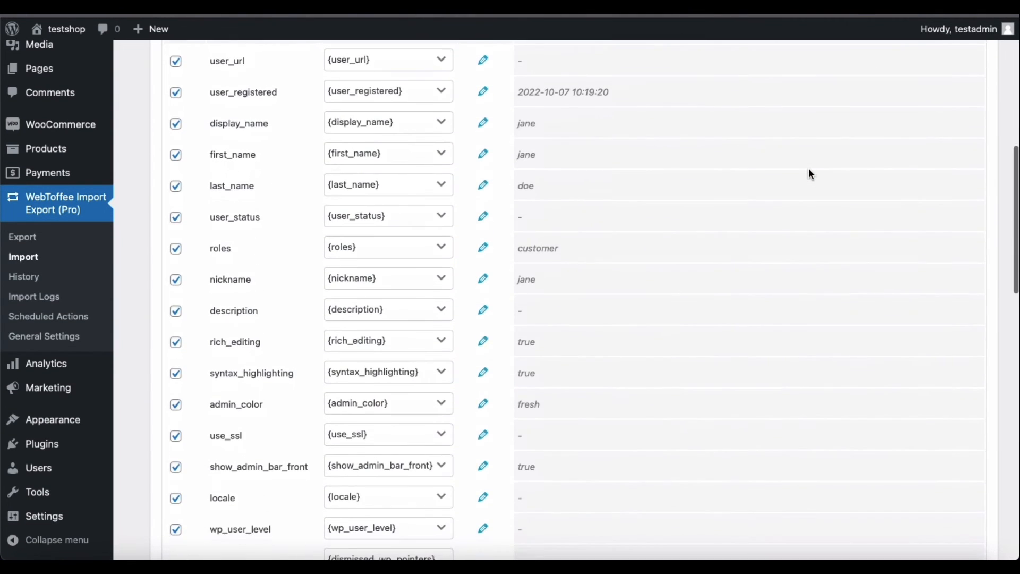
scroll(down, 3)
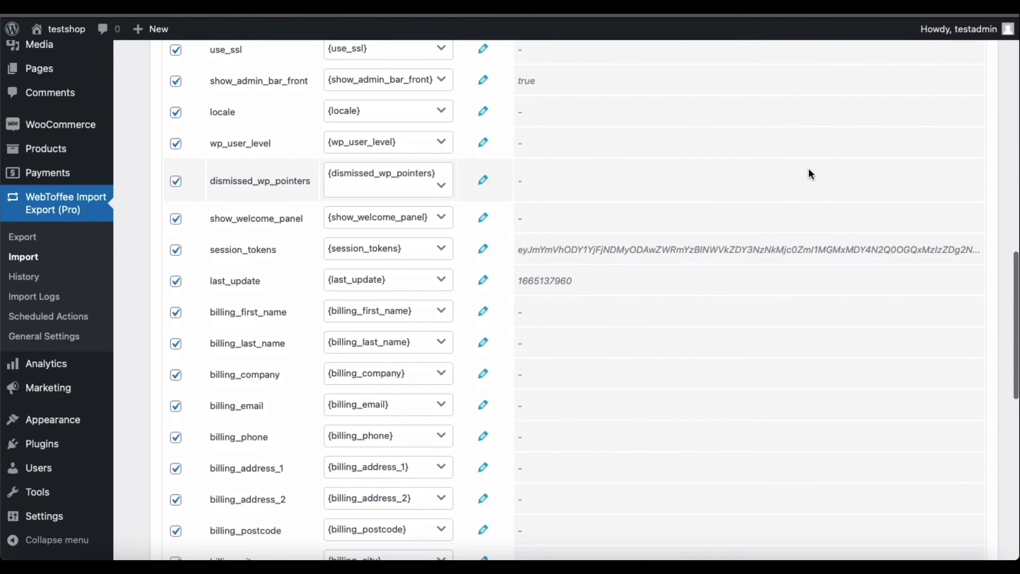
scroll(down, 3)
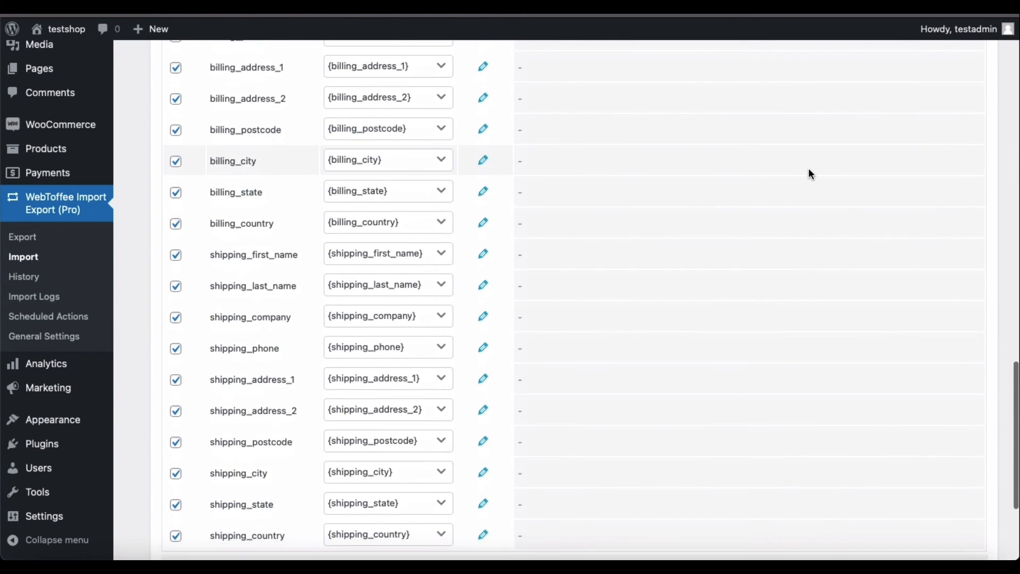
scroll(down, 3)
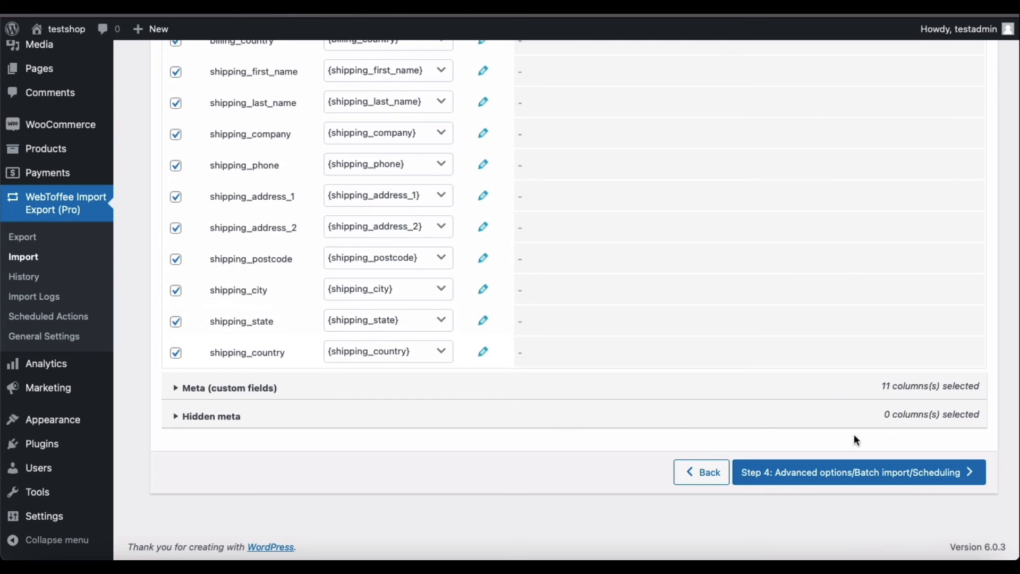
Step: Go to the advanced import options and reveal the batch and plugin hook settings
click(863, 475)
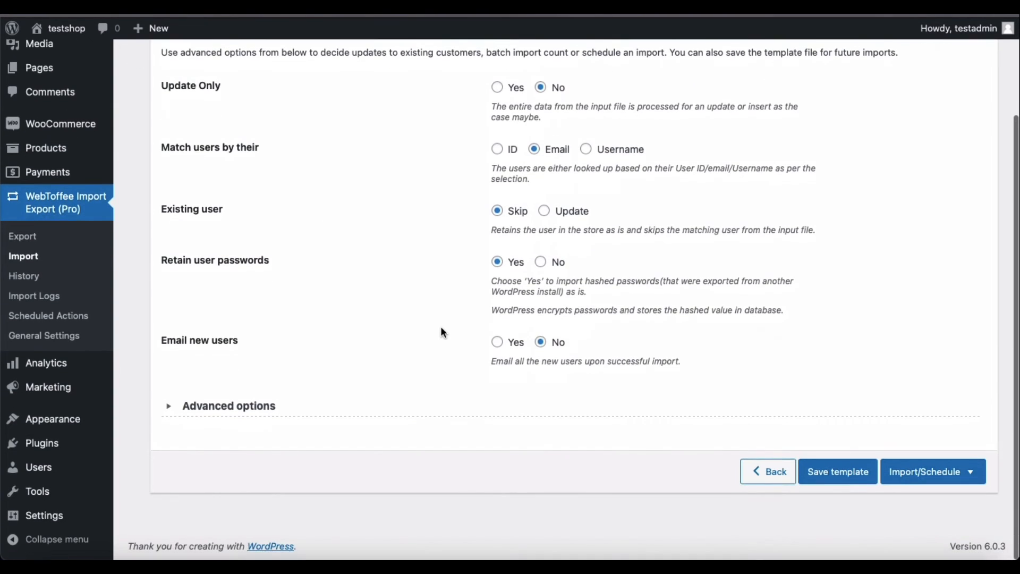
click(229, 406)
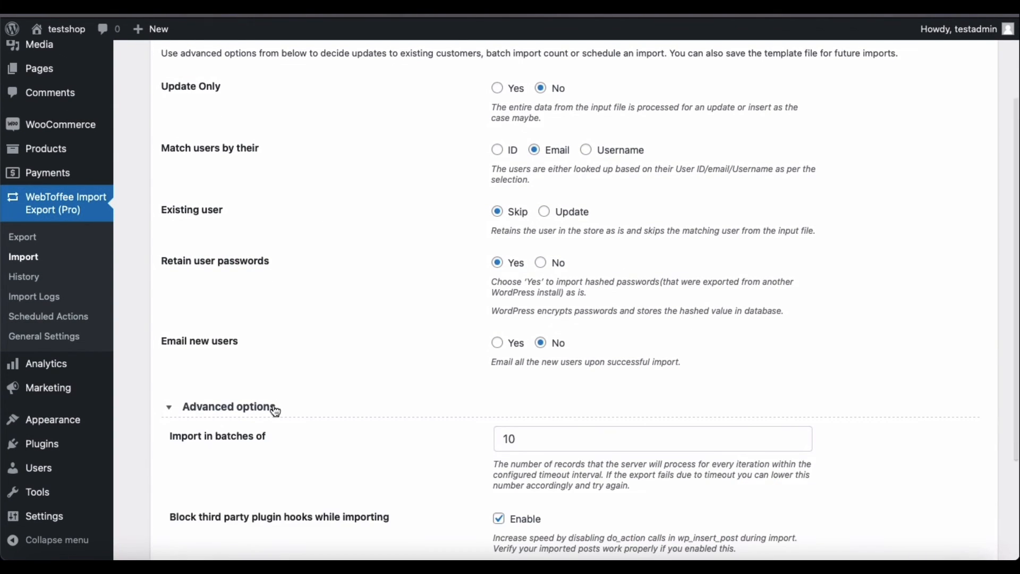
scroll(down, 3)
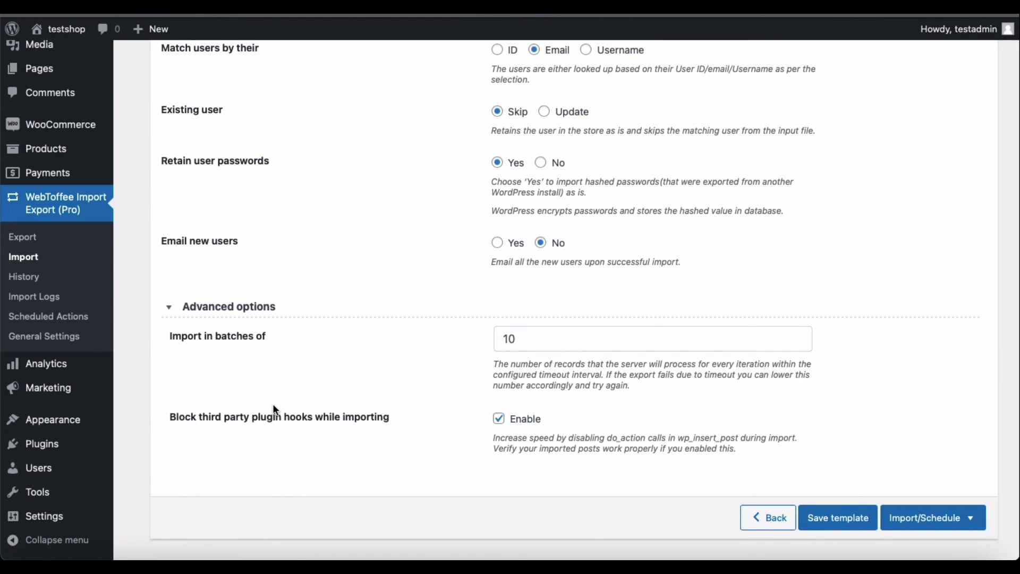
Step: Save the import settings as a template named 'user and custo'
click(837, 517)
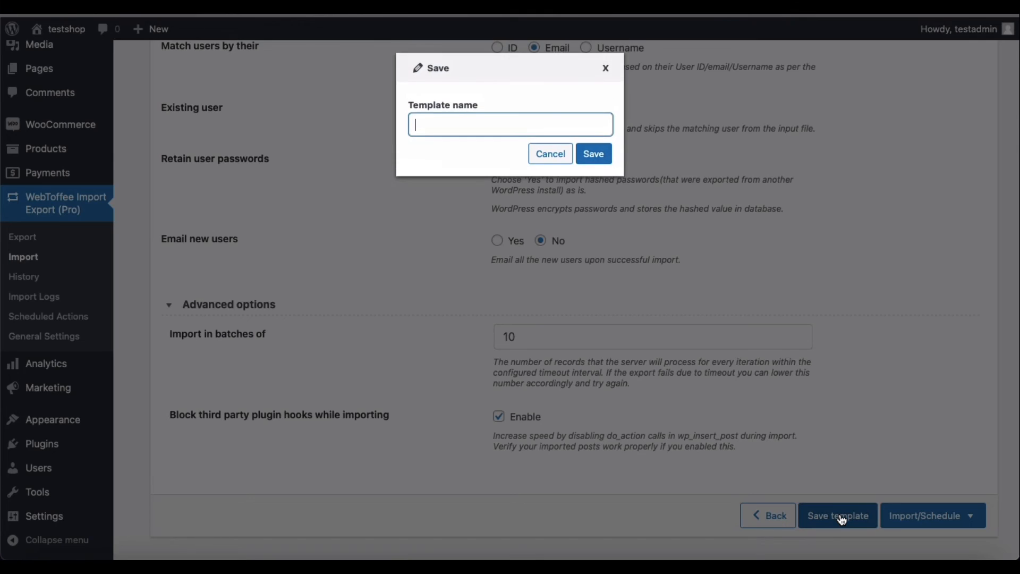
text(user and custo)
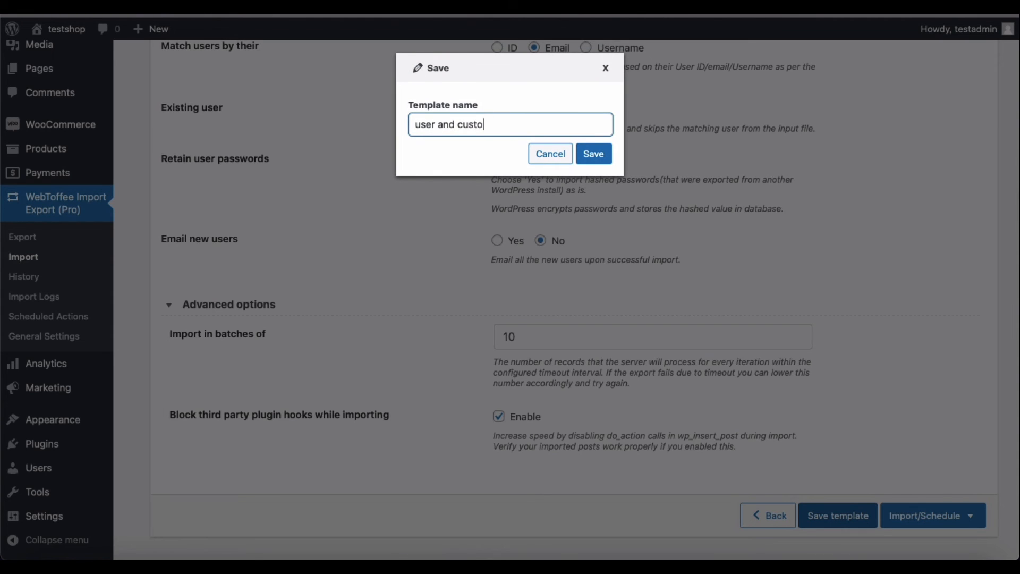
click(593, 153)
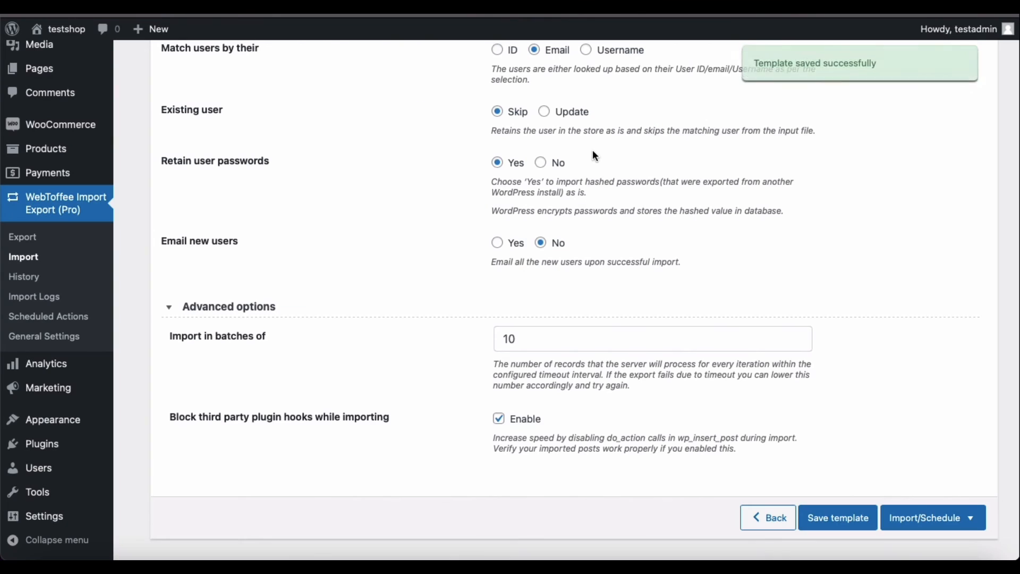
scroll(down, 3)
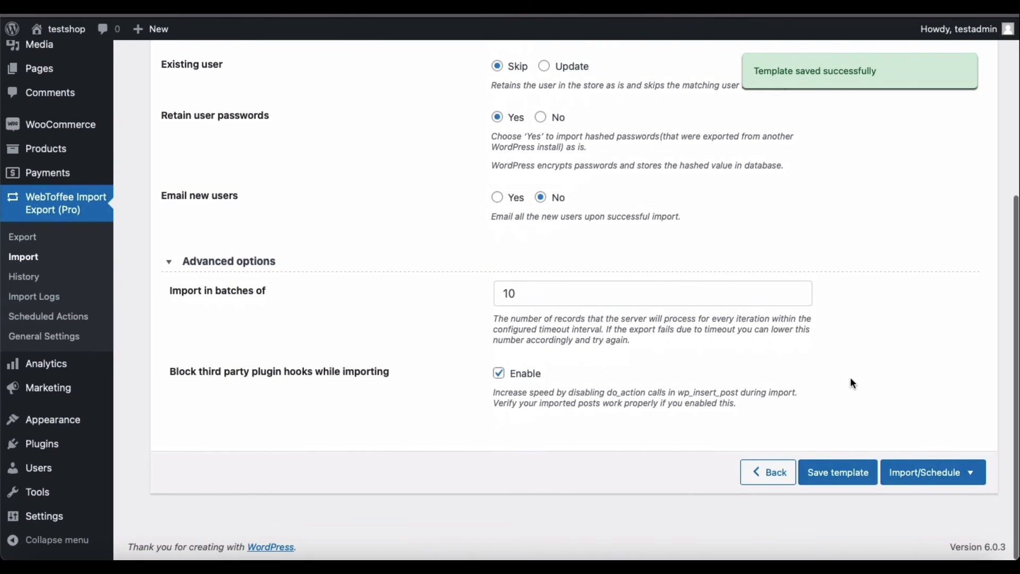
Step: Choose Import from the Import/Schedule choices to run the user import now
click(933, 472)
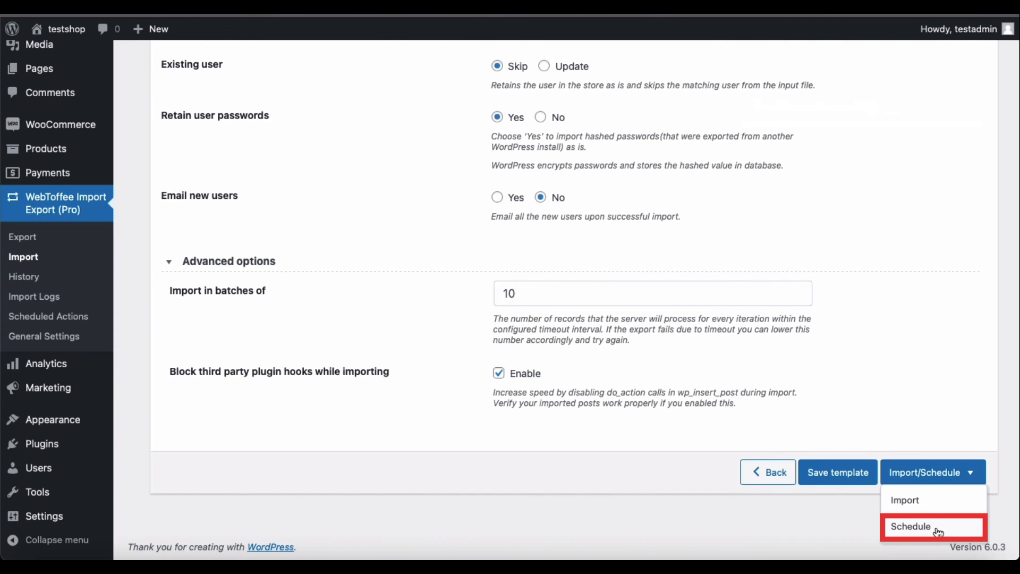
mouse_move(936, 501)
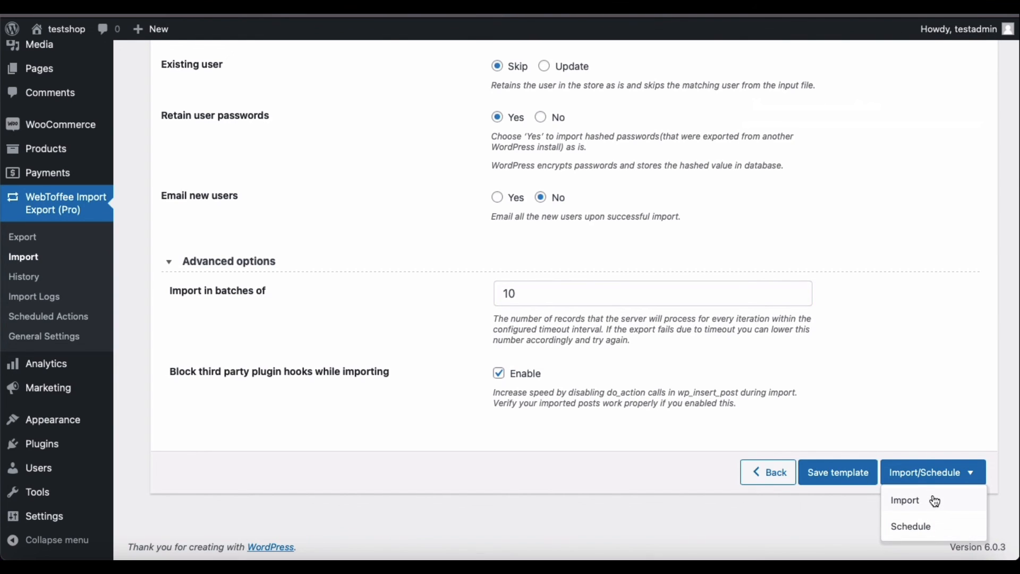
click(906, 499)
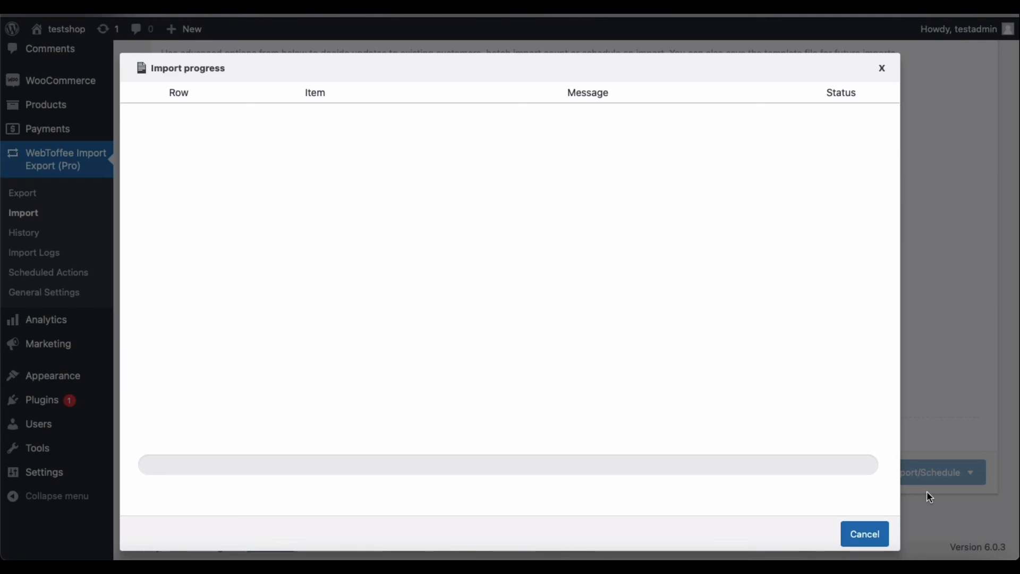